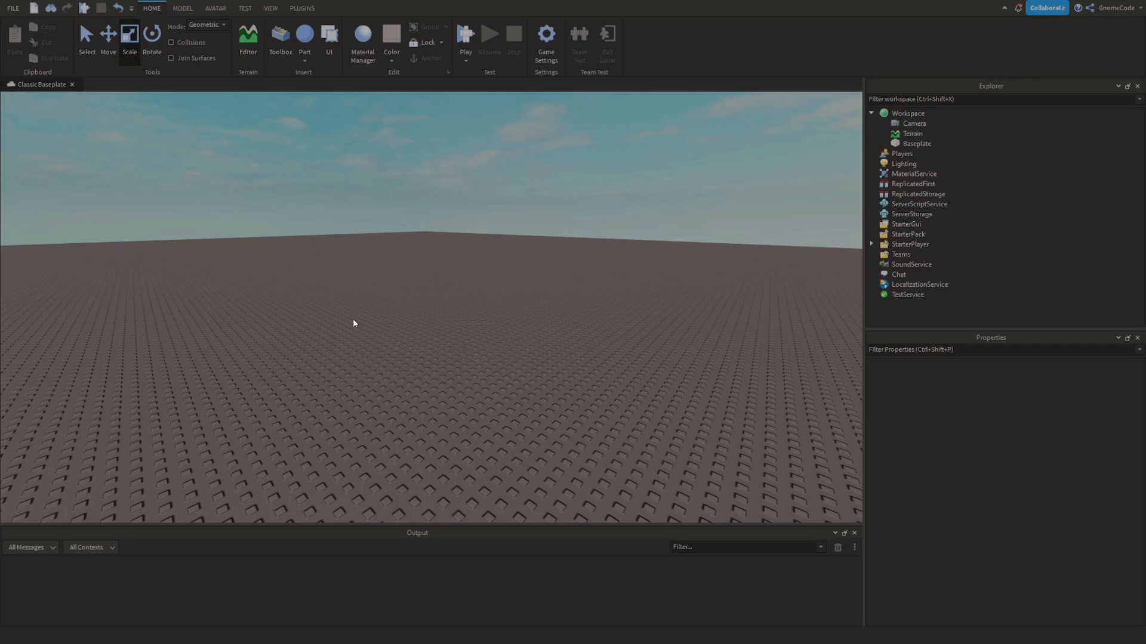
Insert a sphere part into the baseplate scene from the Home tab's Part menu.
left_click(270, 7)
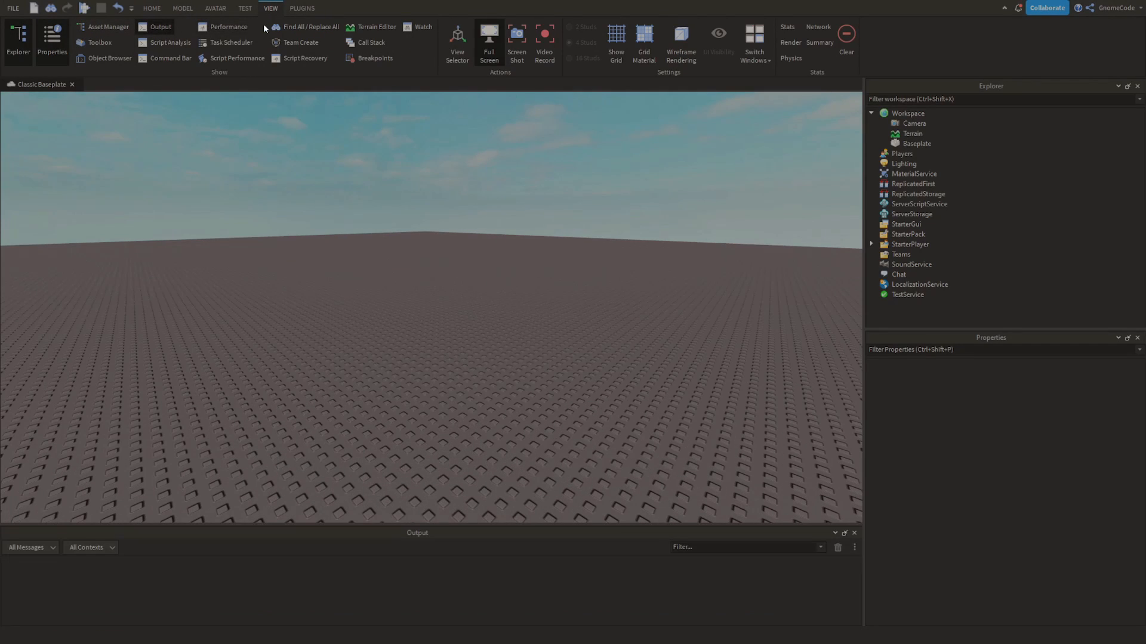
left_click(151, 7)
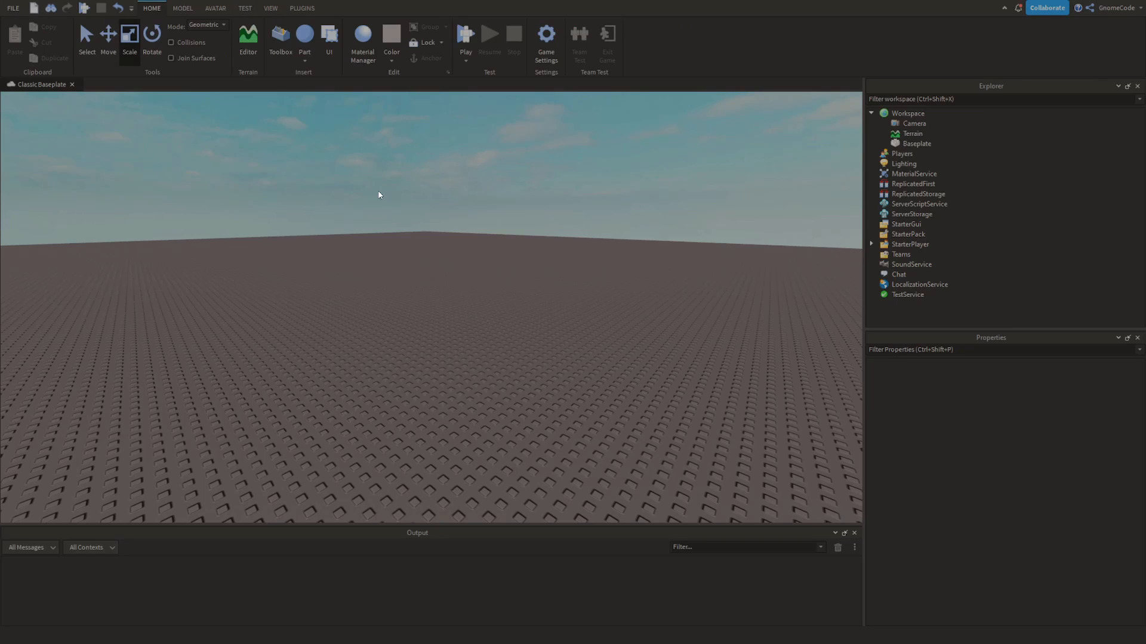
left_click(304, 40)
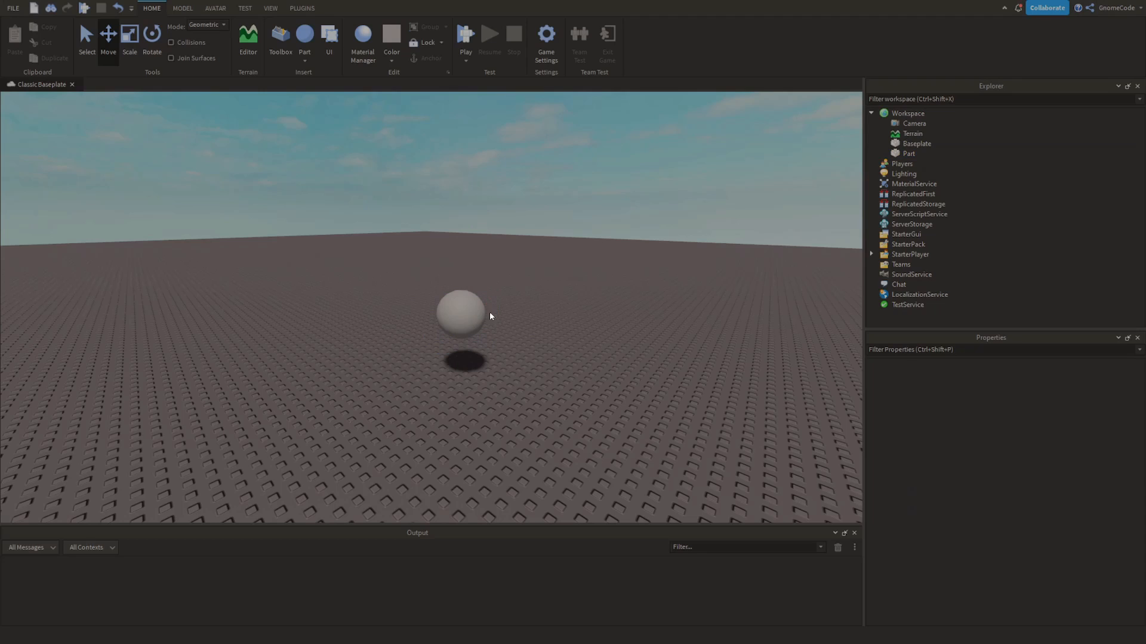
Select the new sphere part and add a Script inside it.
left_click(459, 310)
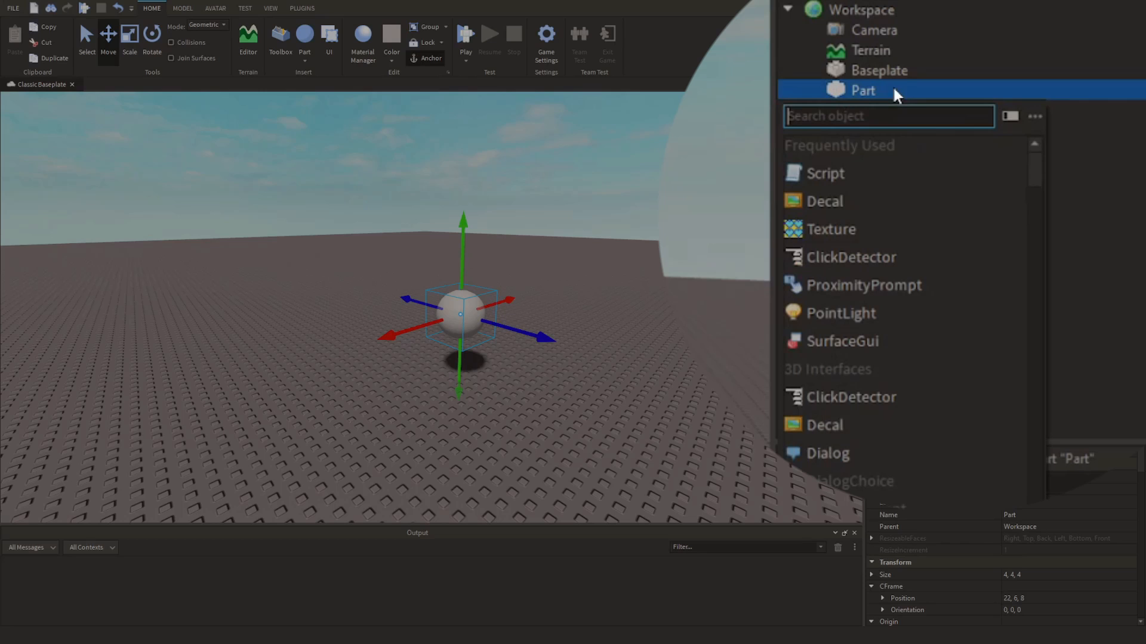
left_click(824, 173)
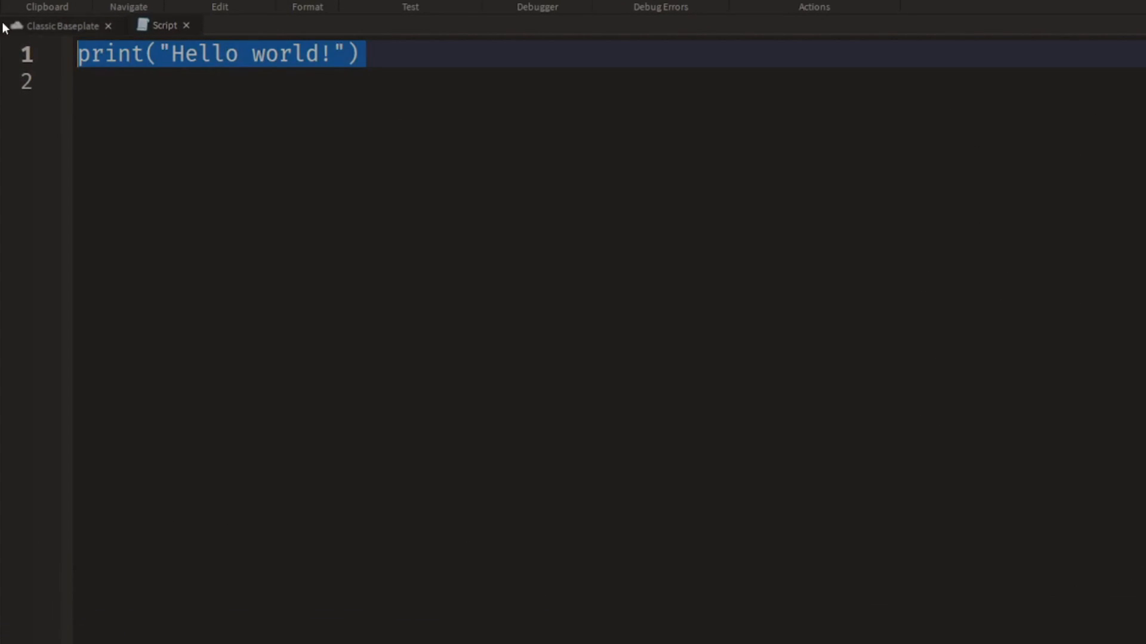
Write local TweenService = game:GetService("TweenService") and local part = script.Parent.
type("local")
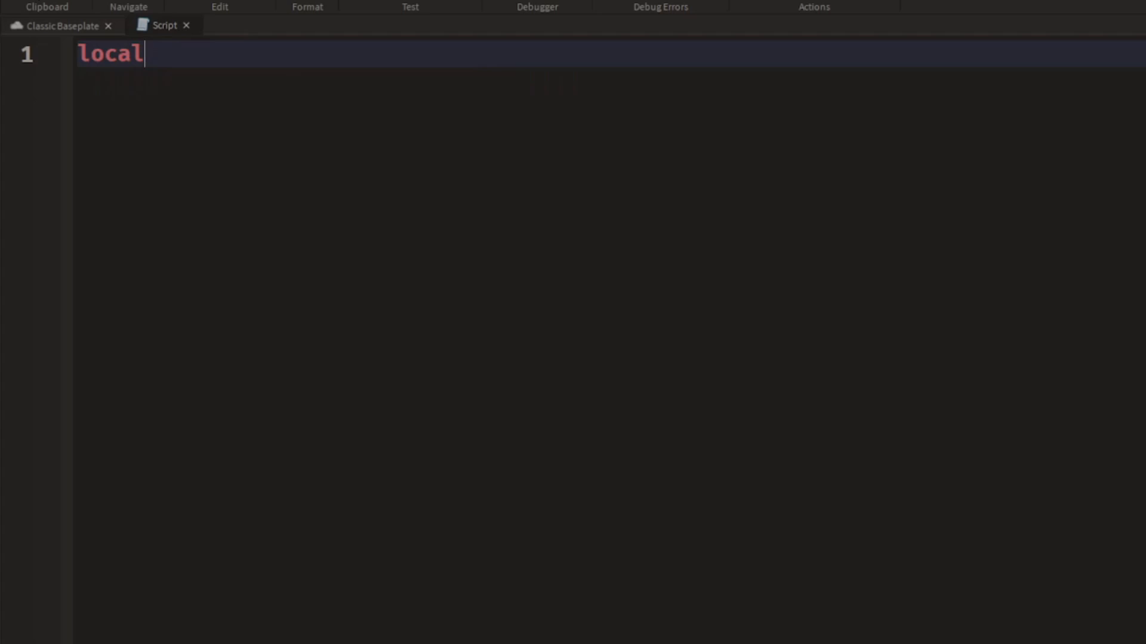
type("TweenSer")
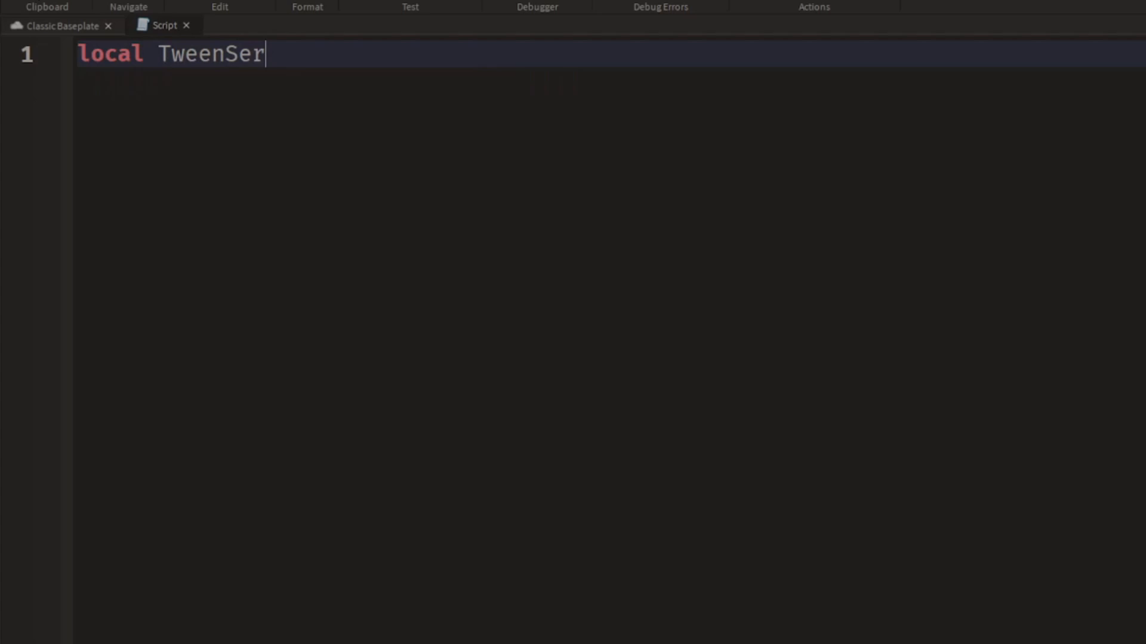
type("vice = game:GetService(\"TweenService")
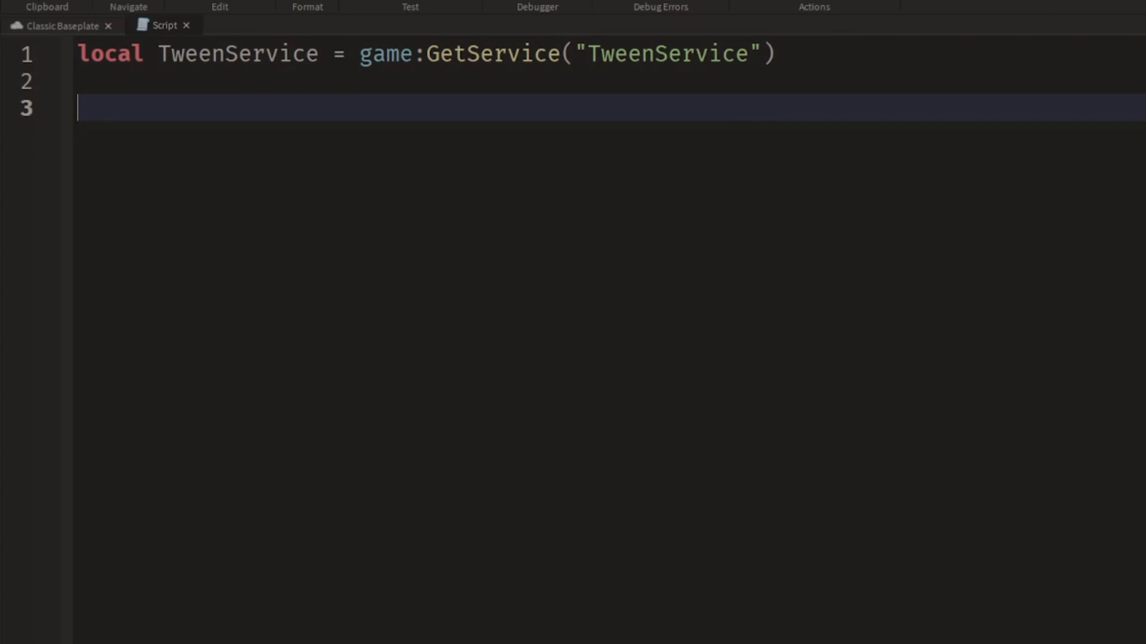
type("local")
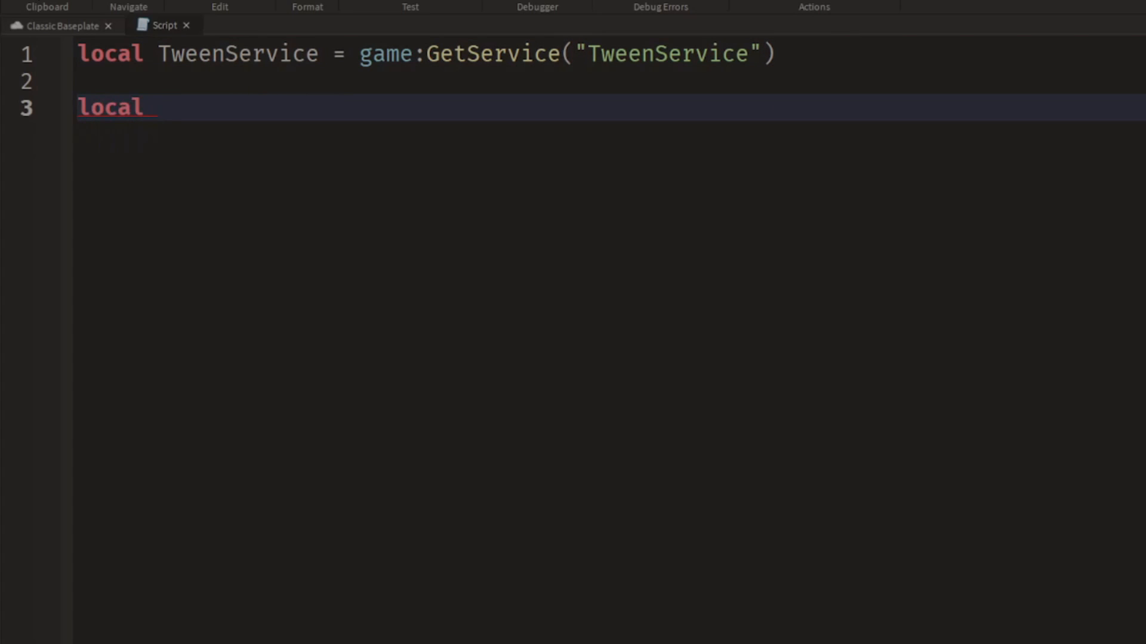
type("part =")
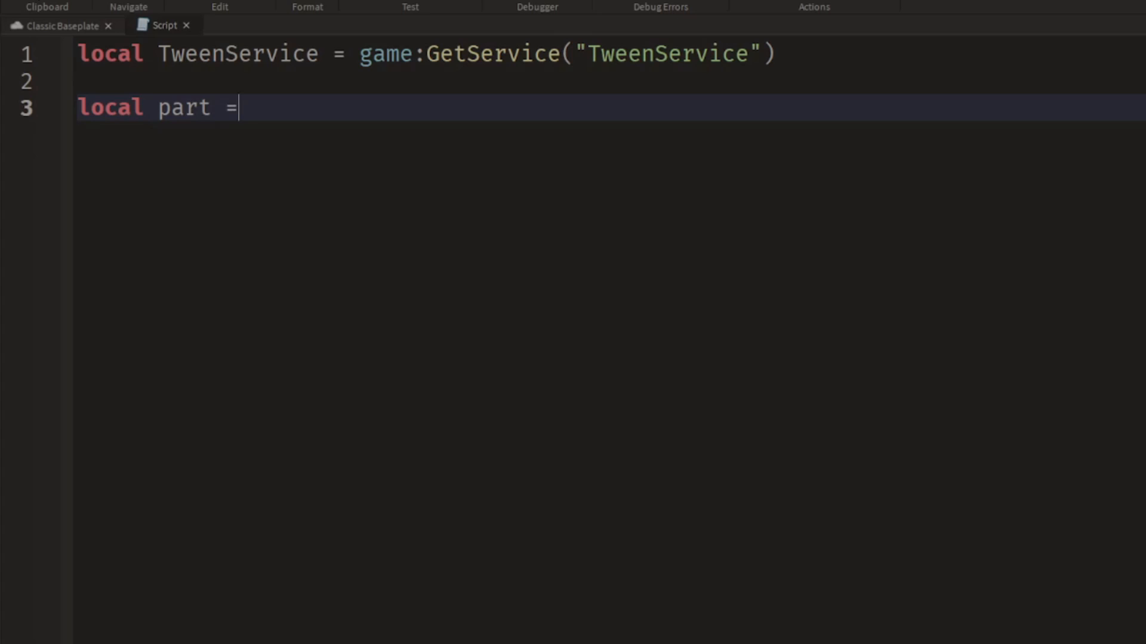
type("script.Parent")
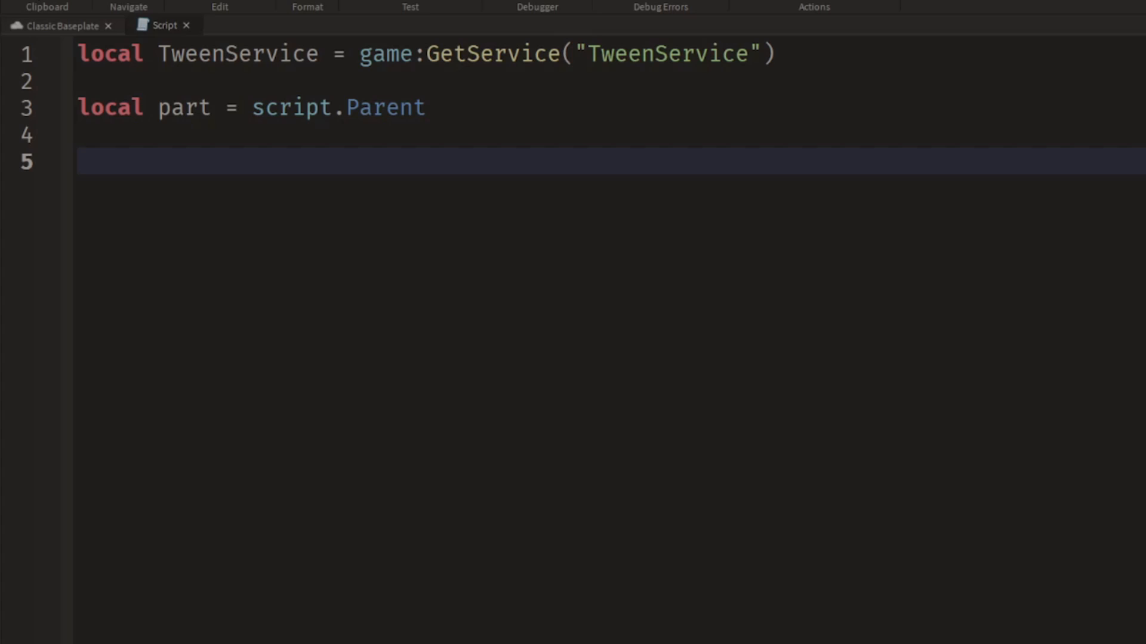
type("local tween =")
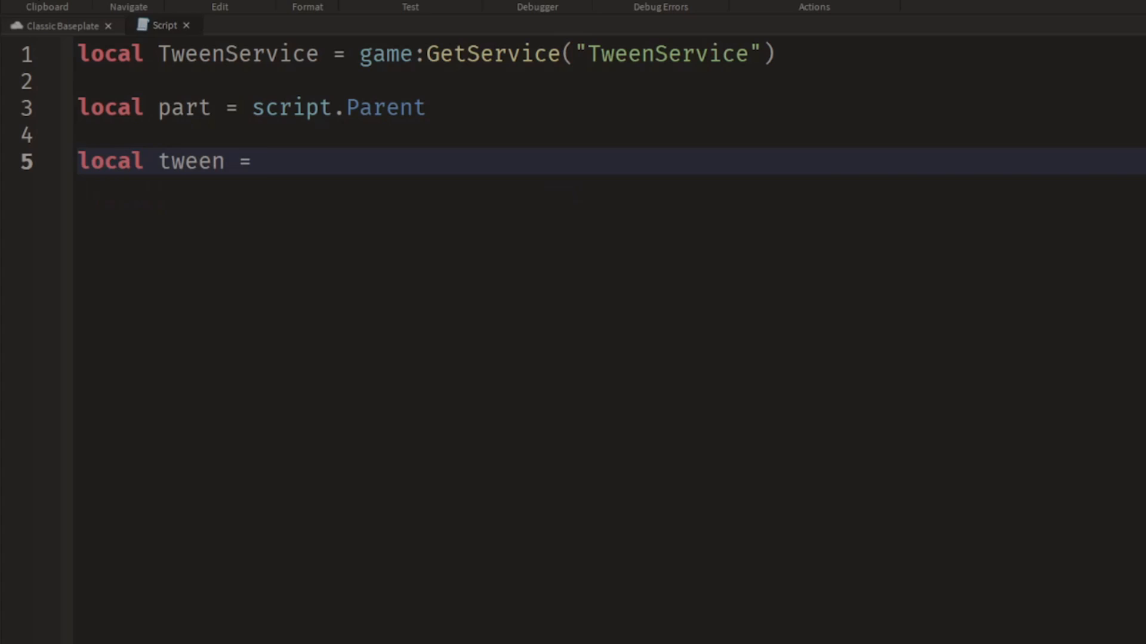
Start local tween = TweenService:Create(part, ...) with the part as first argument.
type("TweenService")
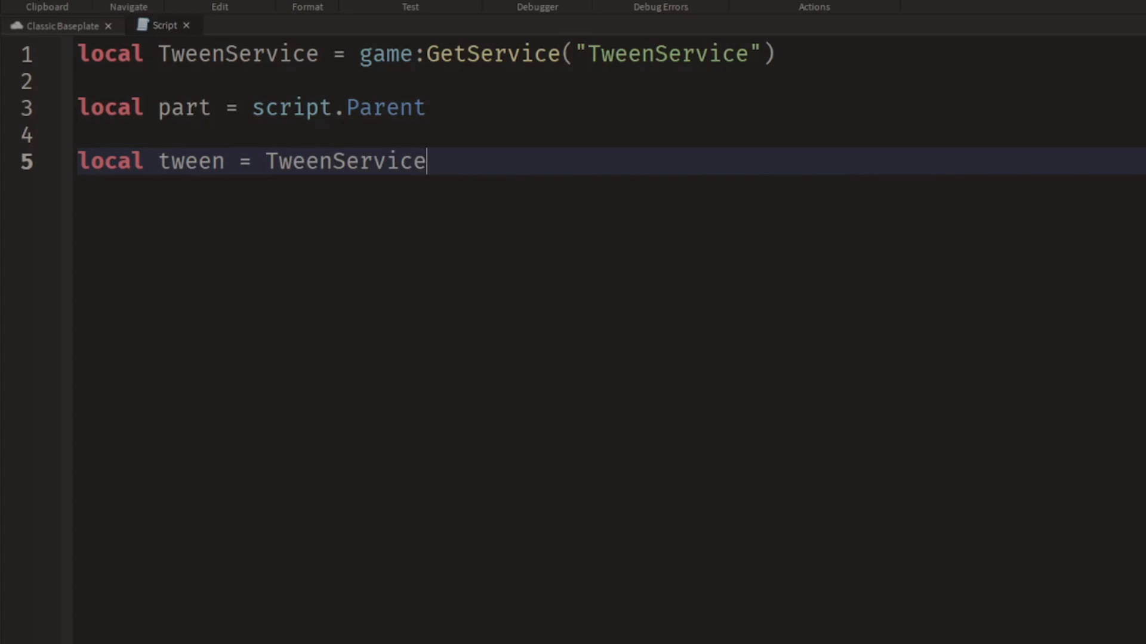
type(":Create(")
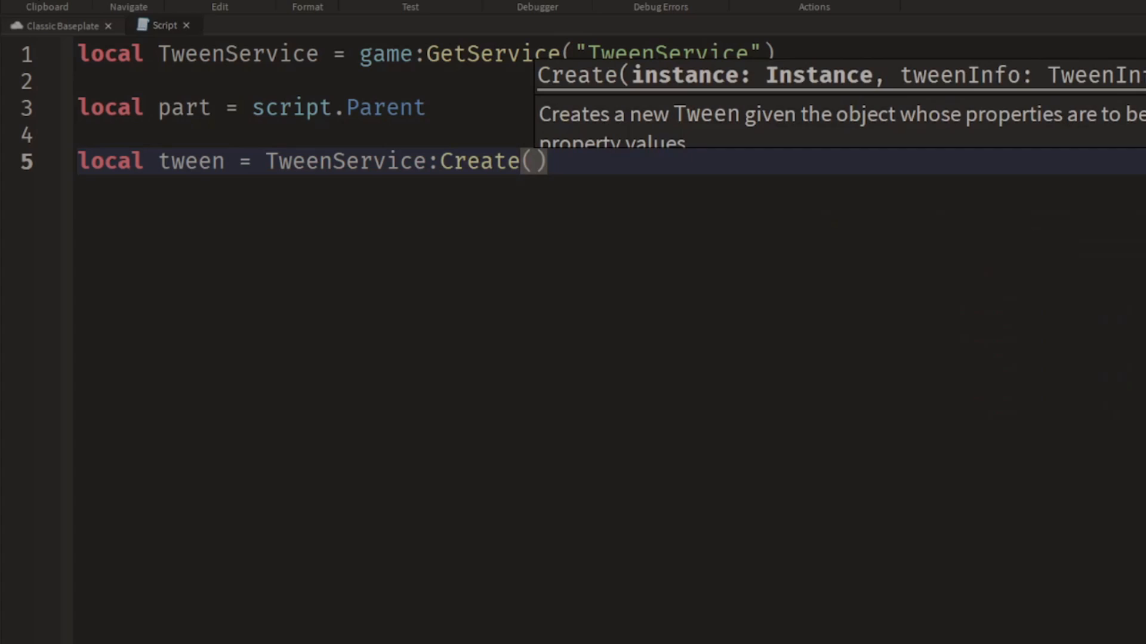
mouse_move(561, 84)
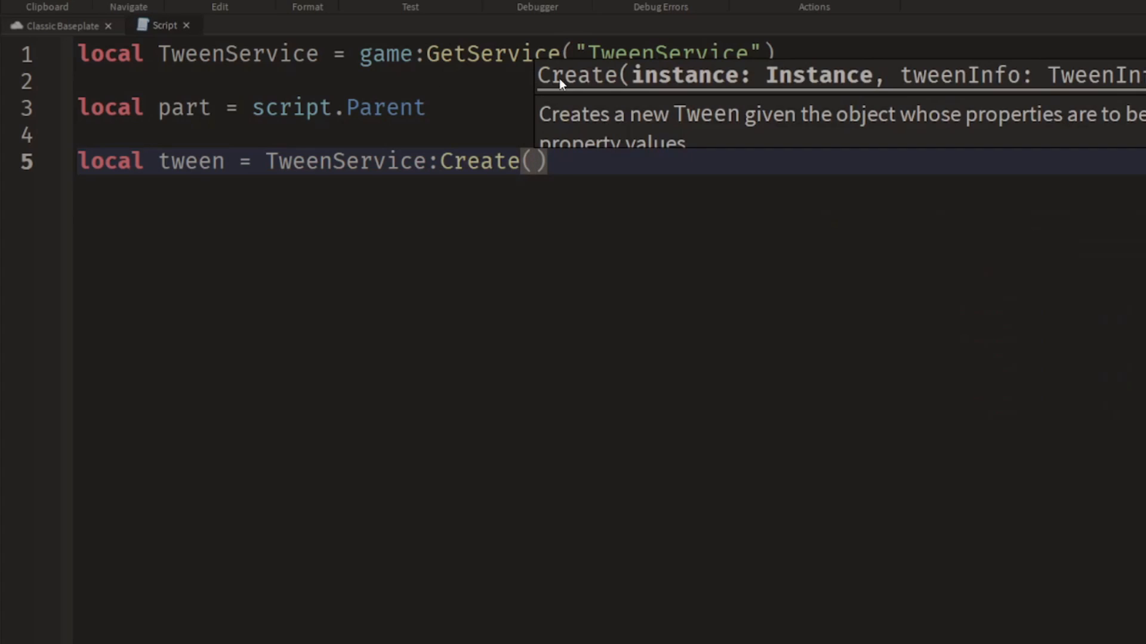
mouse_move(672, 80)
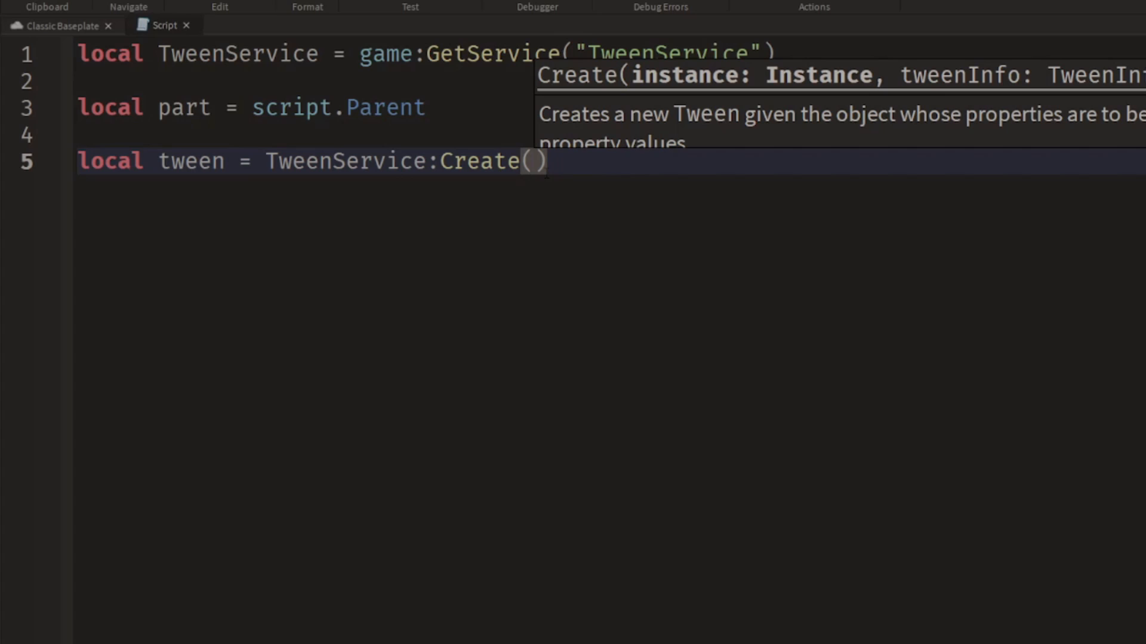
type("part,")
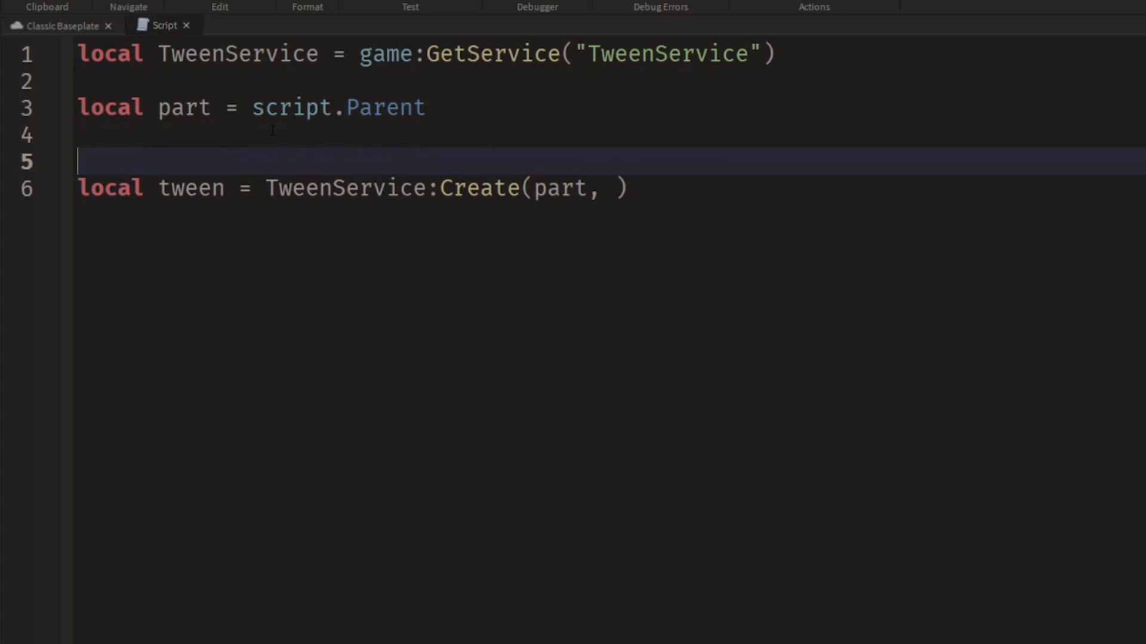
Create a local info variable set to TweenInfo.new().
type("local")
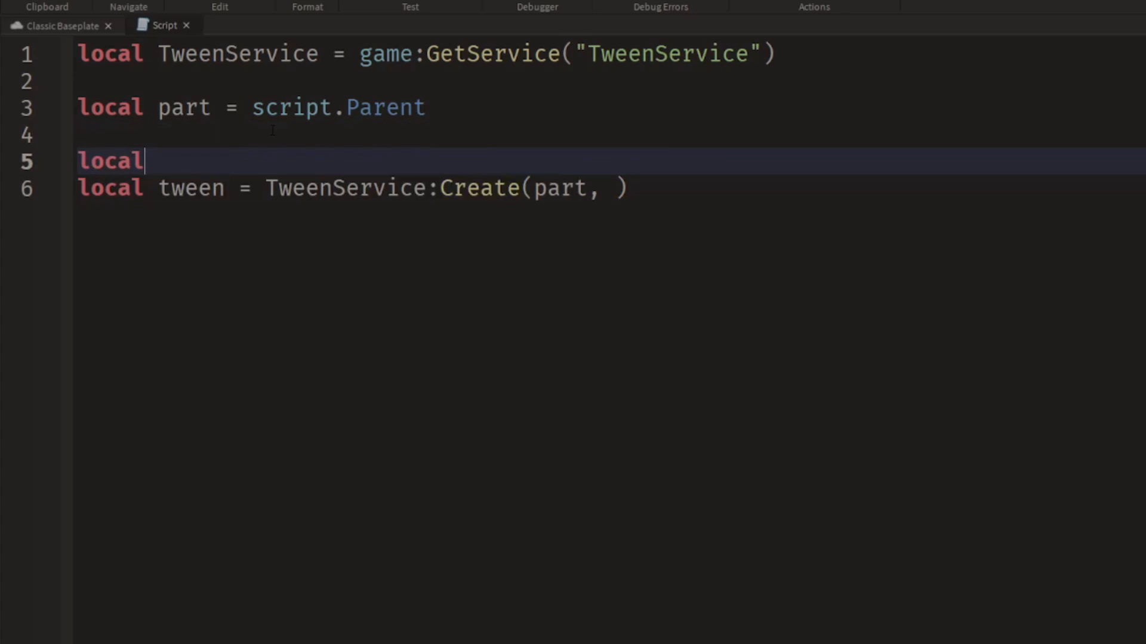
type("info =")
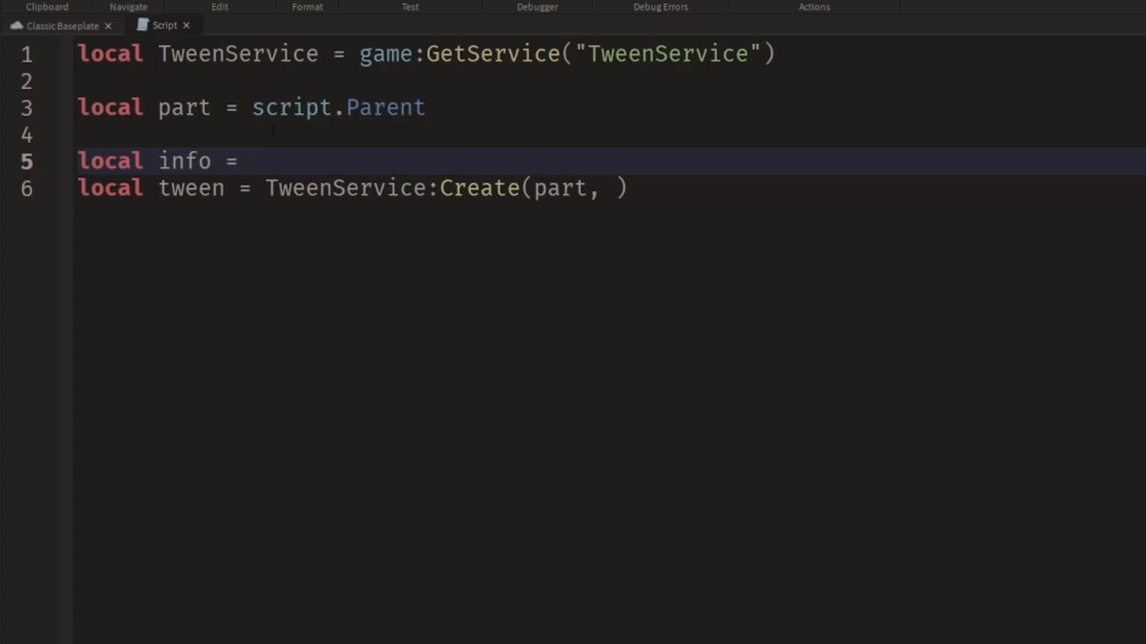
type("Tw")
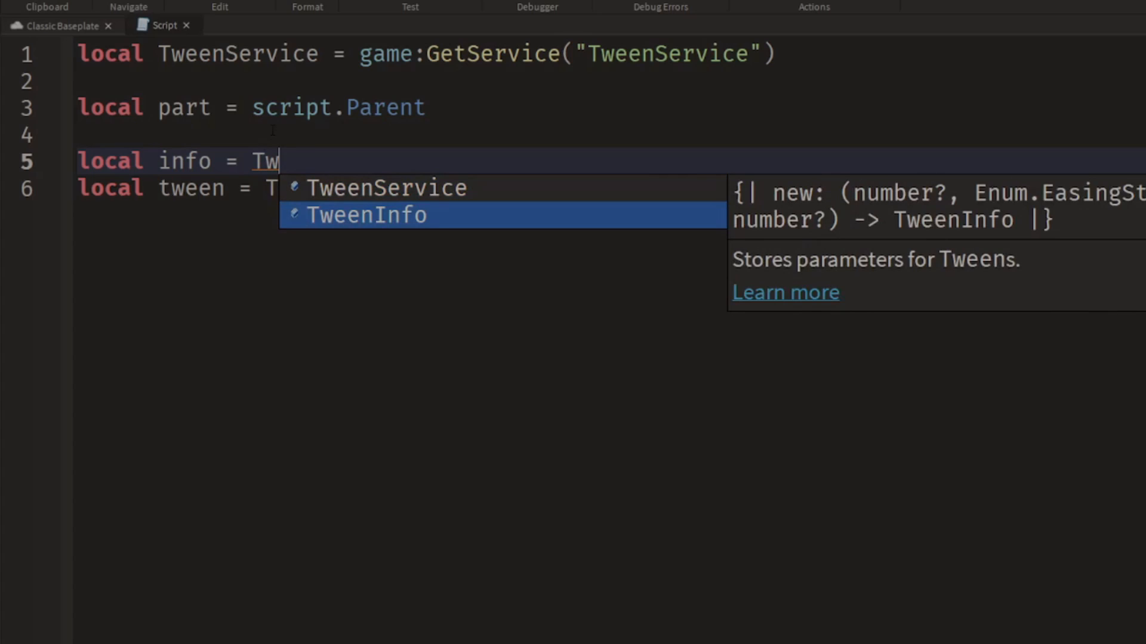
left_click(366, 215)
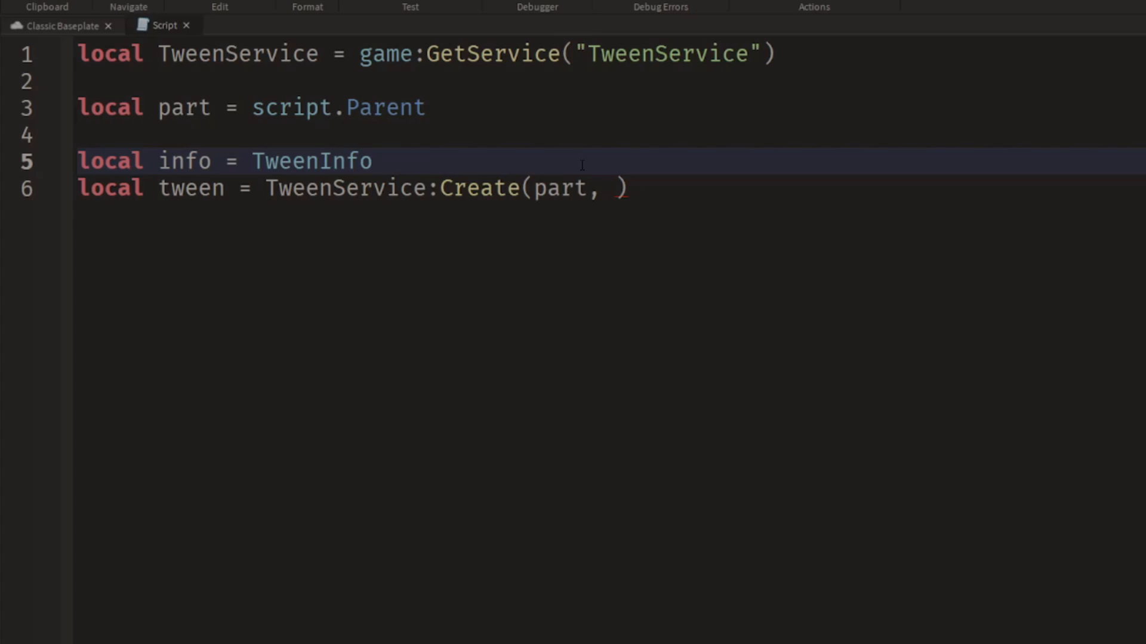
type(".new(")
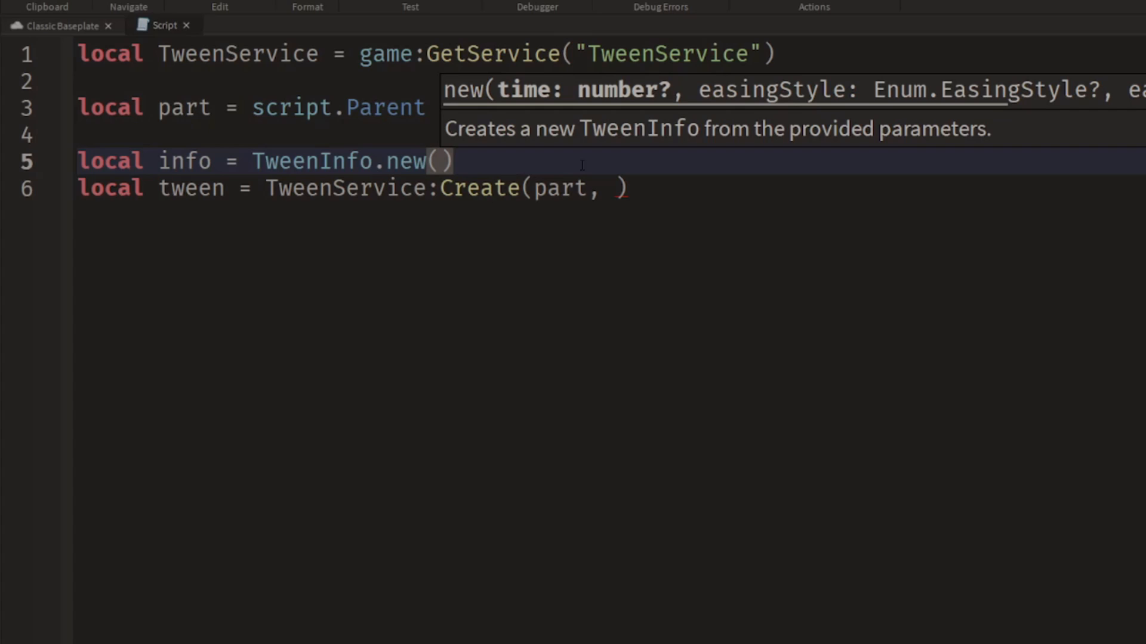
Give TweenInfo a 2-second duration, Sine easing style and Out easing direction.
type("2,")
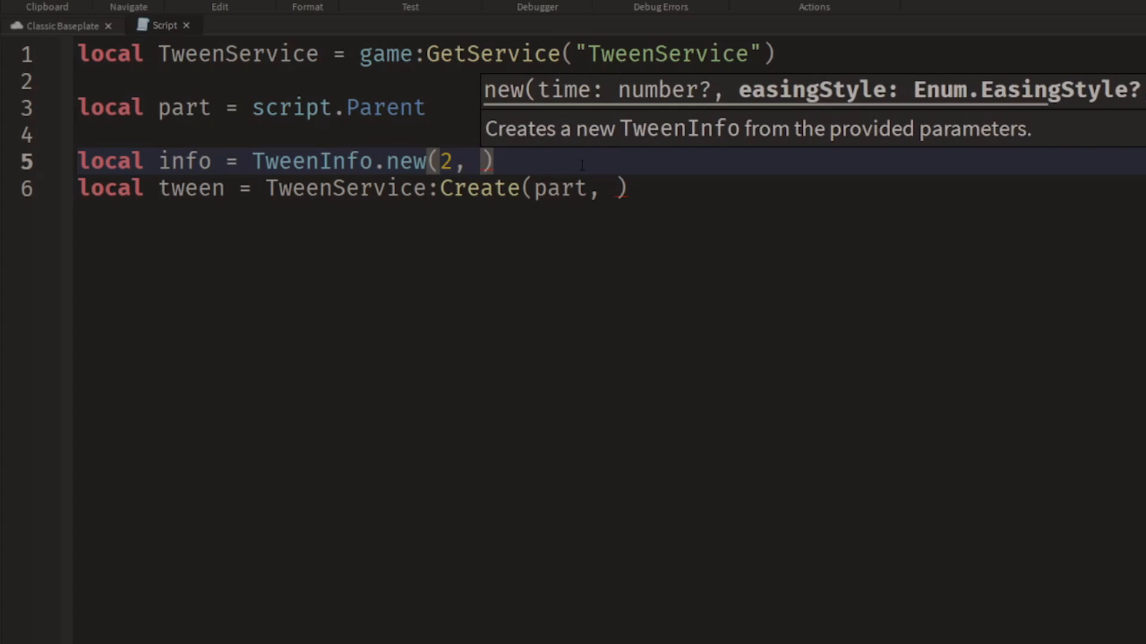
type("Enum.EasingStyle")
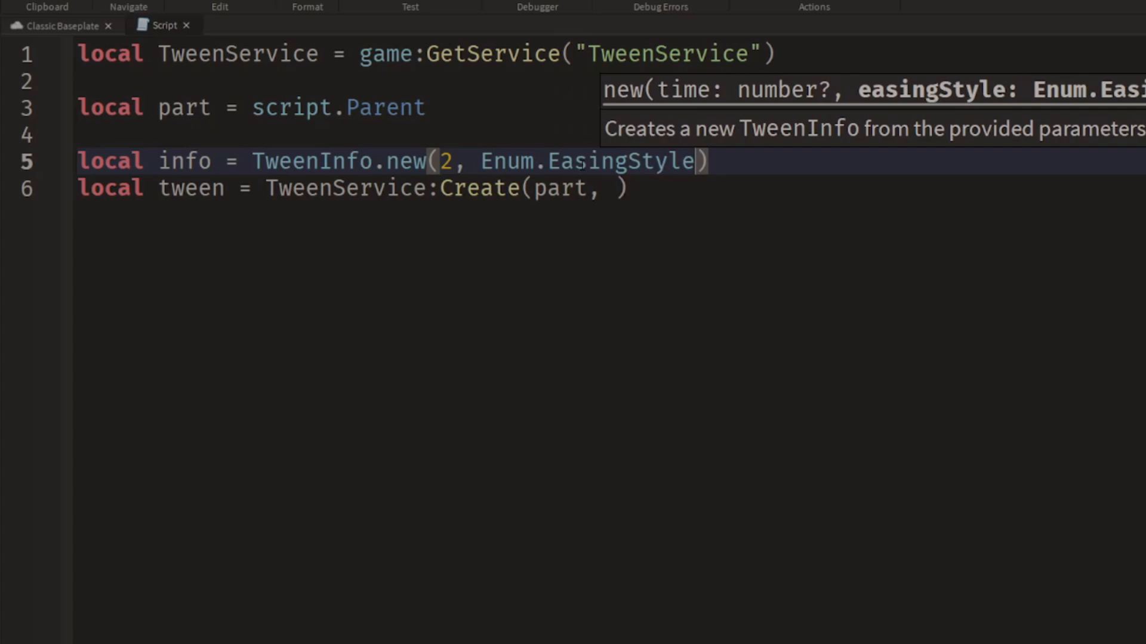
type(".")
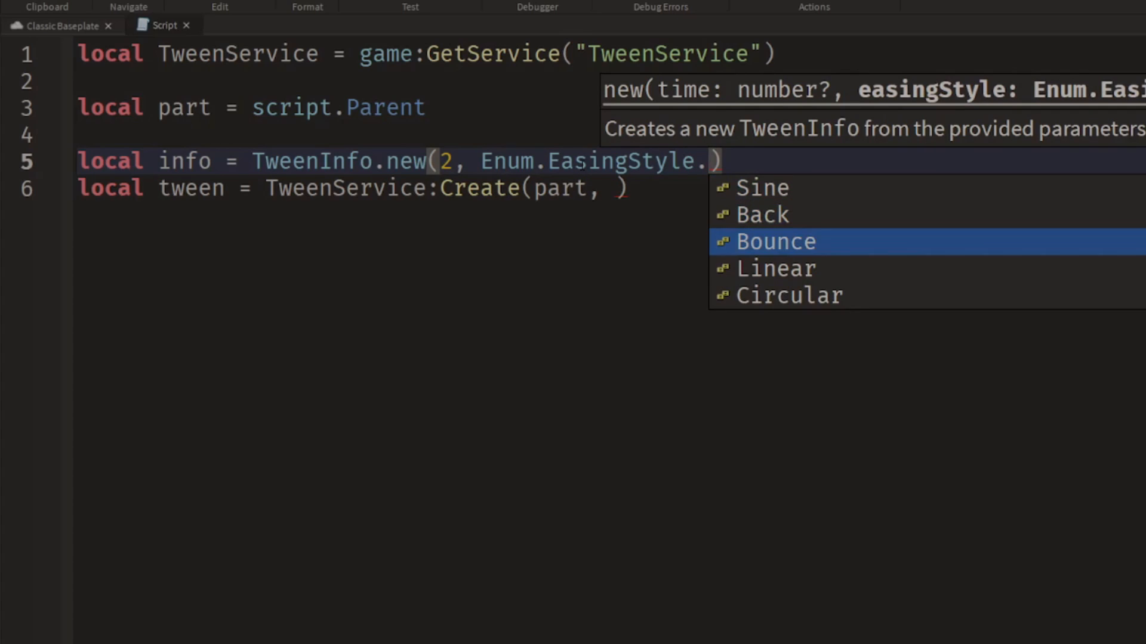
scroll("down", 3)
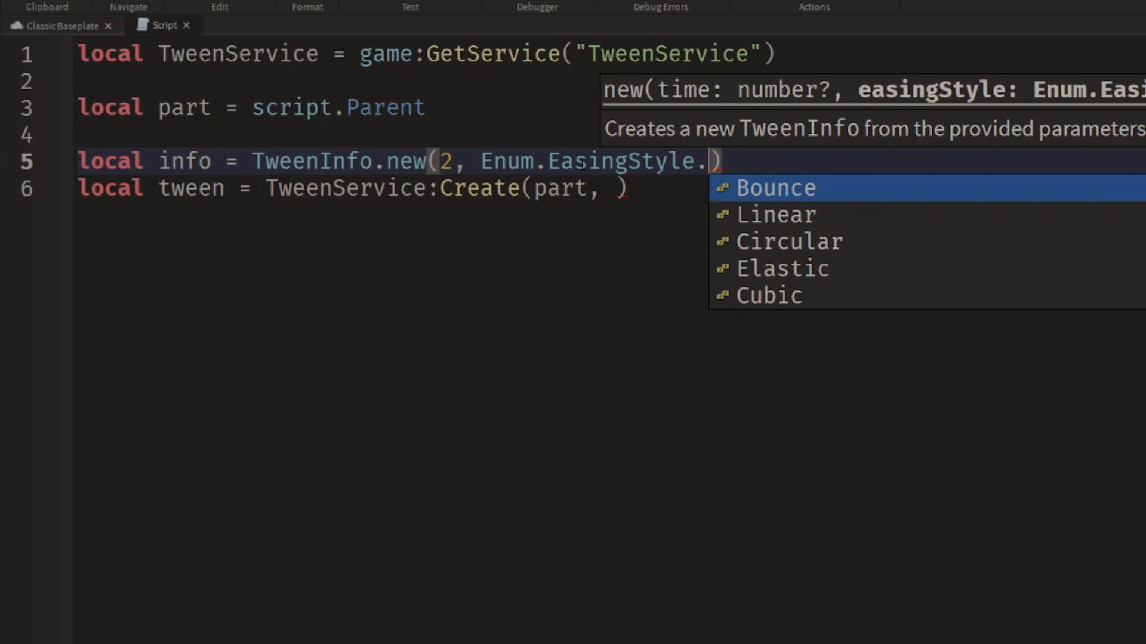
scroll("up", 3)
type("Sine, Enum.EasingDirection.")
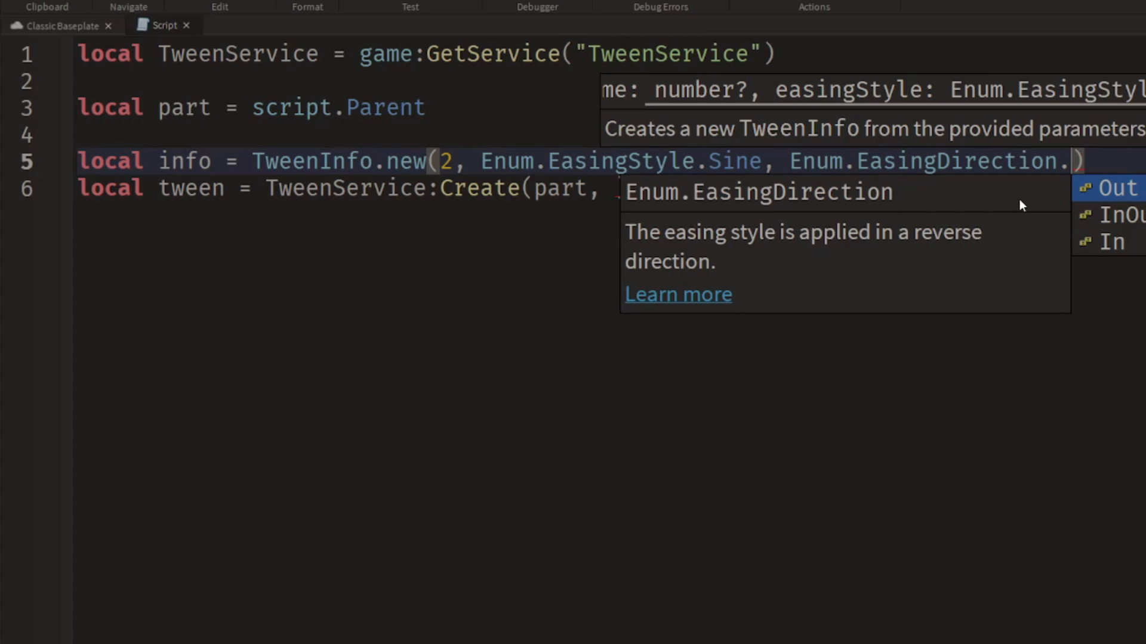
left_click(1116, 188)
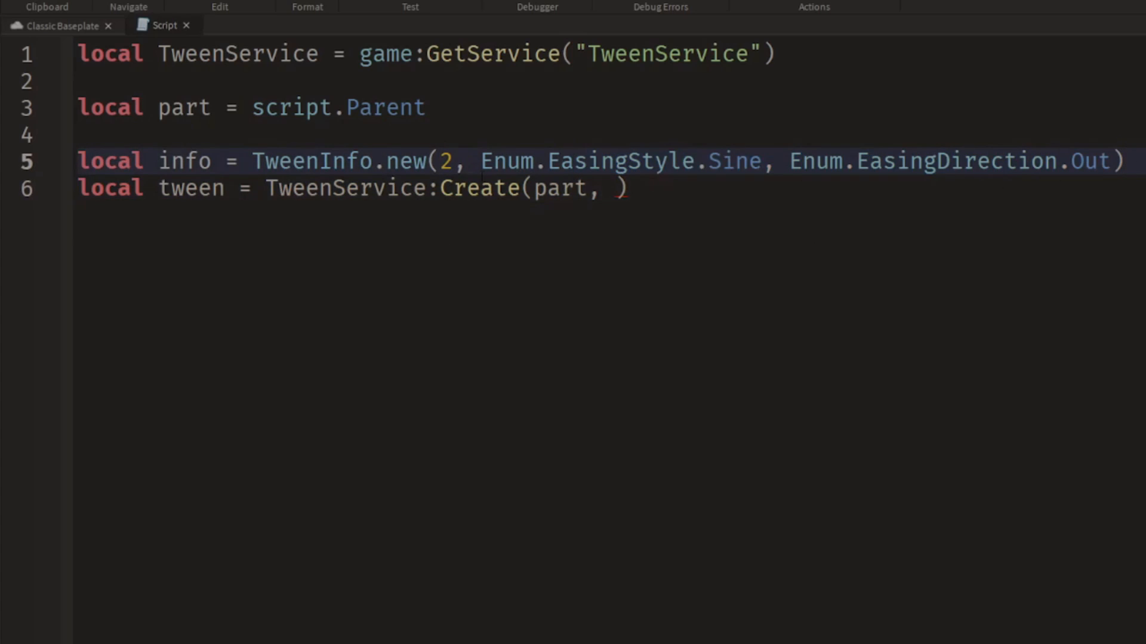
mouse_move(406, 161)
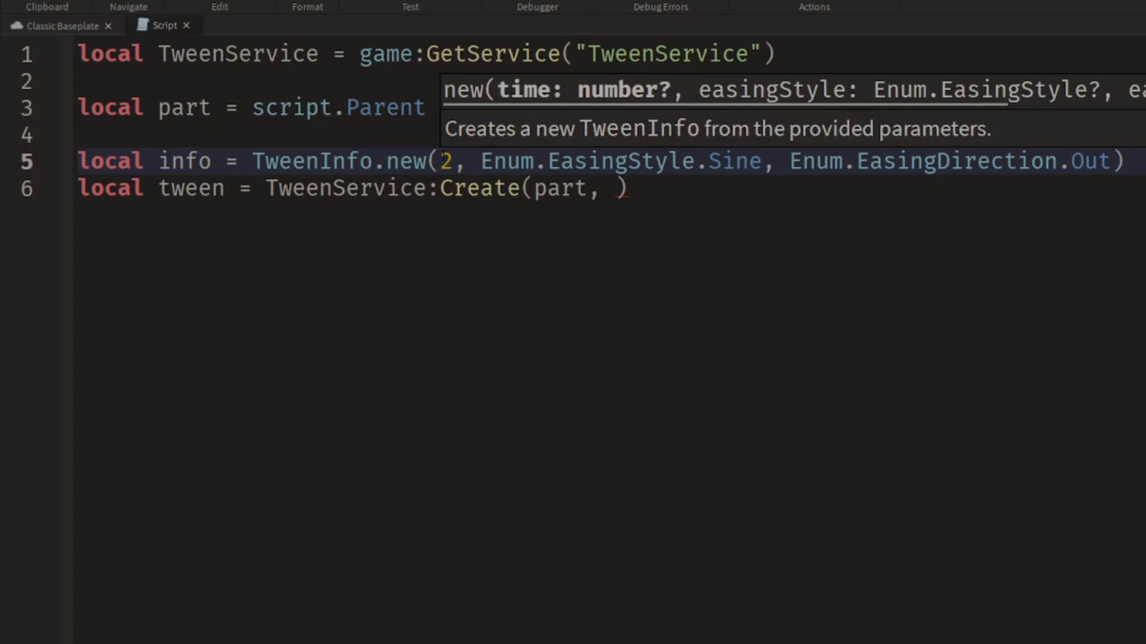
Split TweenInfo's arguments onto separate lines, adding repeat count -1 and reverses true.
type(",")
key("Enter")
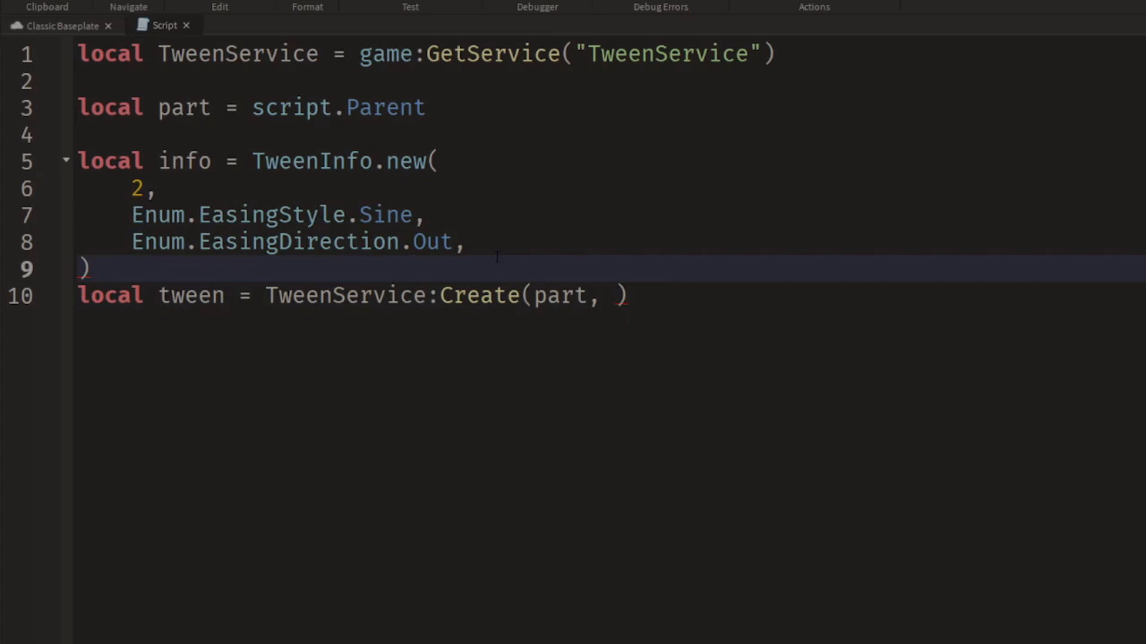
type("0")
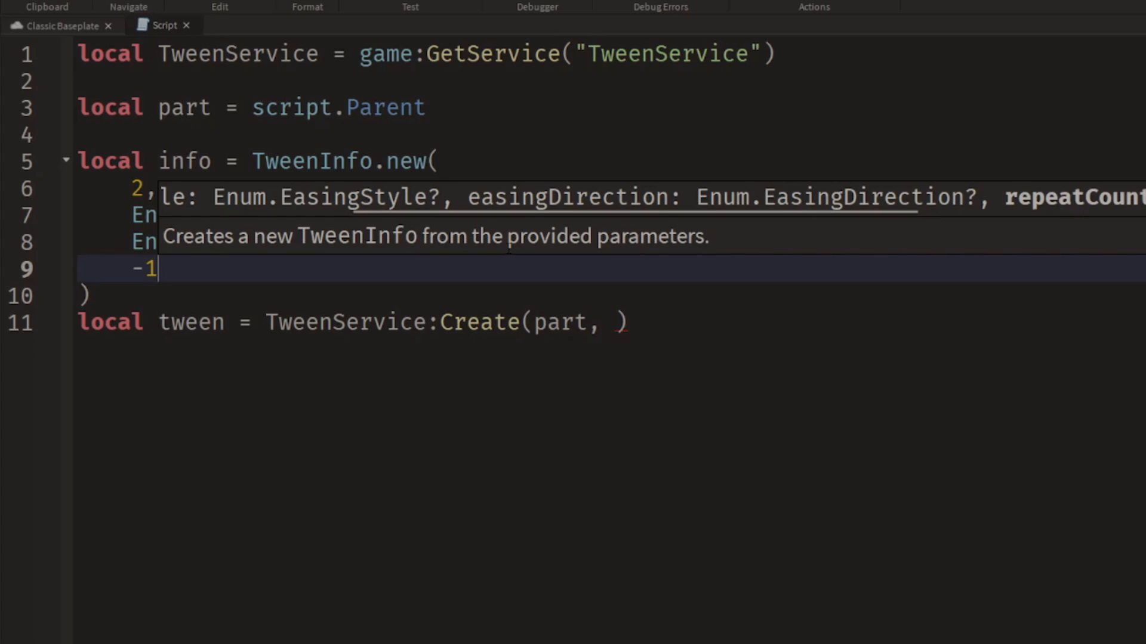
type(",")
type("true")
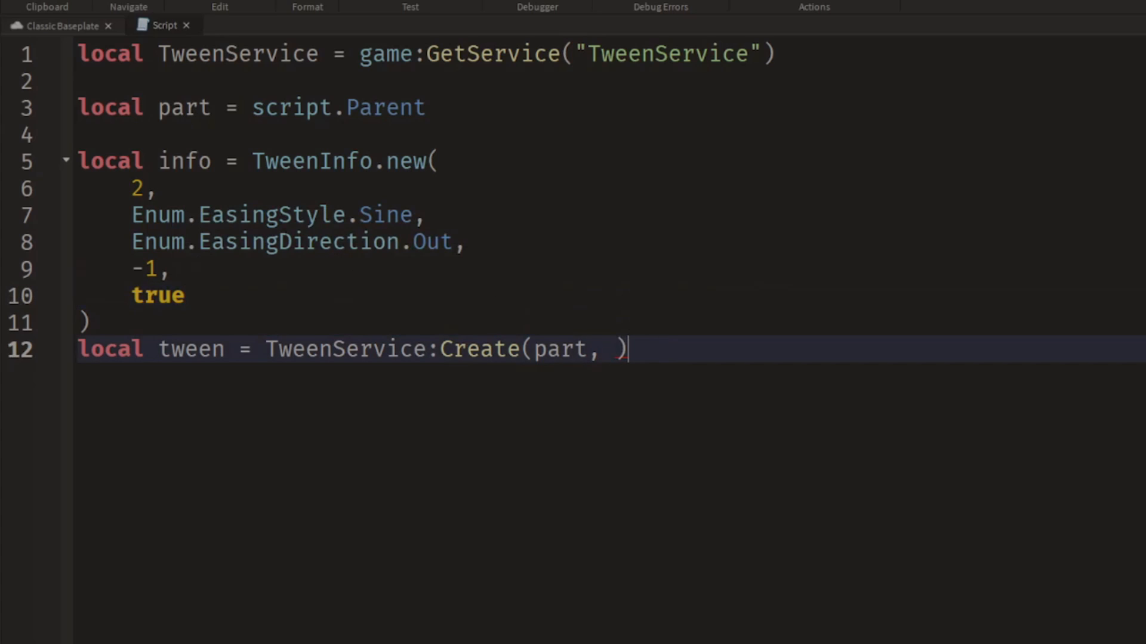
Pass info as the second argument of TweenService:Create after part.
double_click(184, 161)
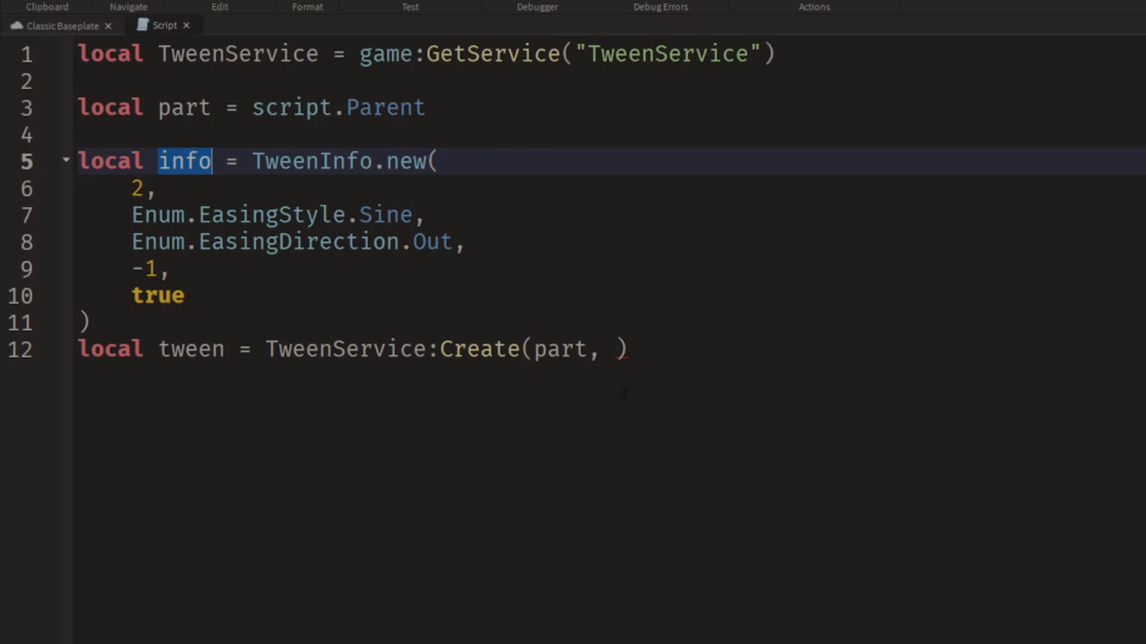
left_click(606, 349)
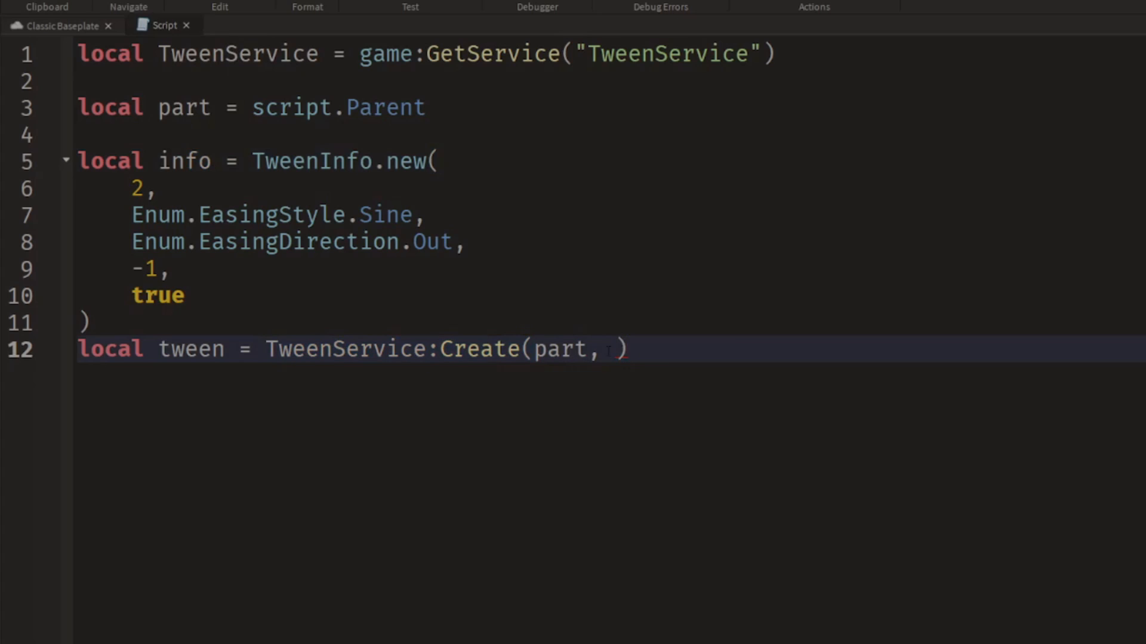
type("info,")
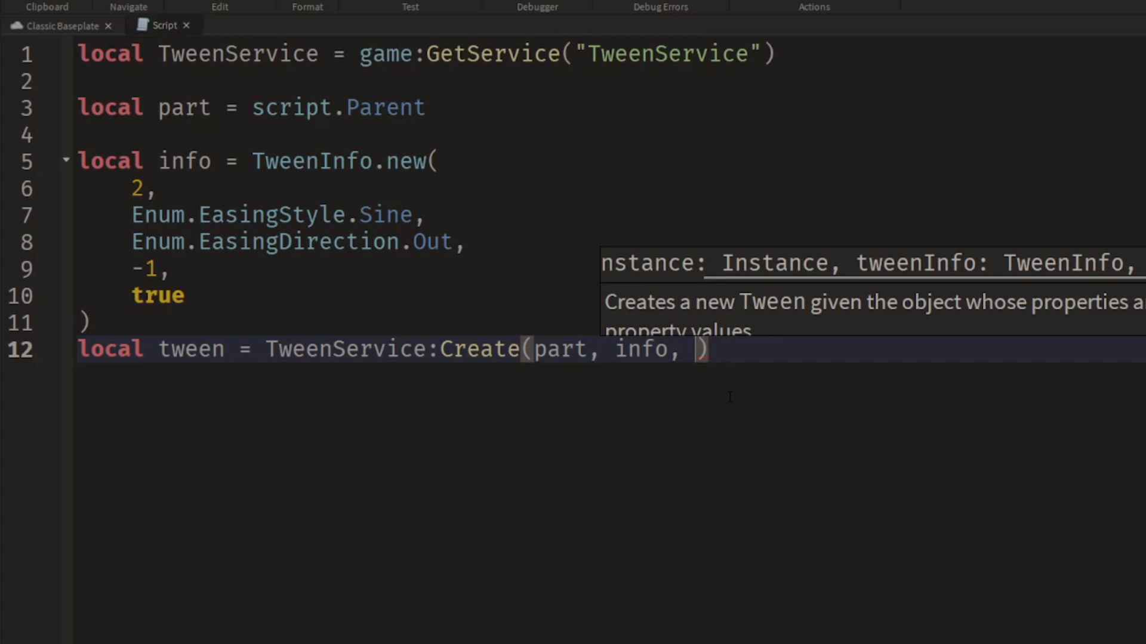
Add a {Position = } property table as Create's third argument.
type("{}")
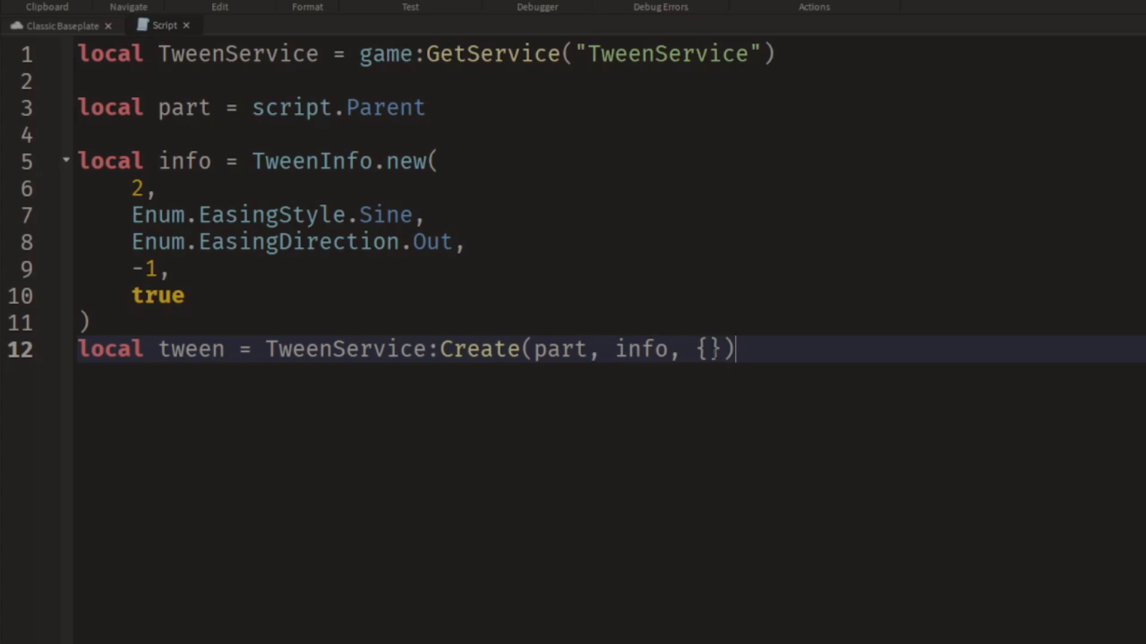
left_click(706, 349)
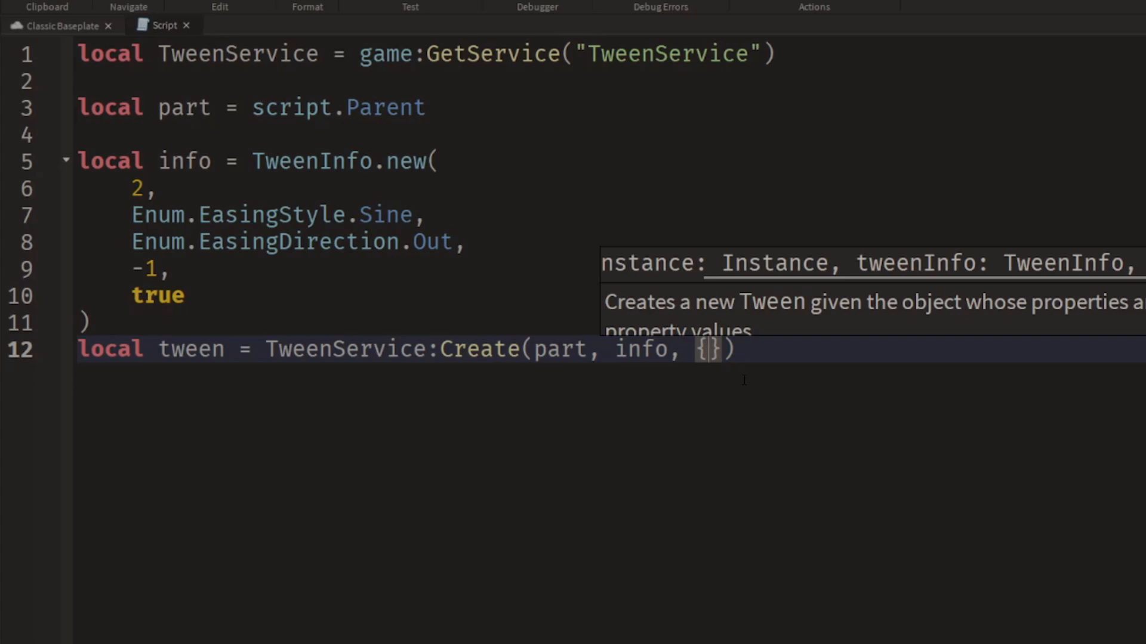
type("Po")
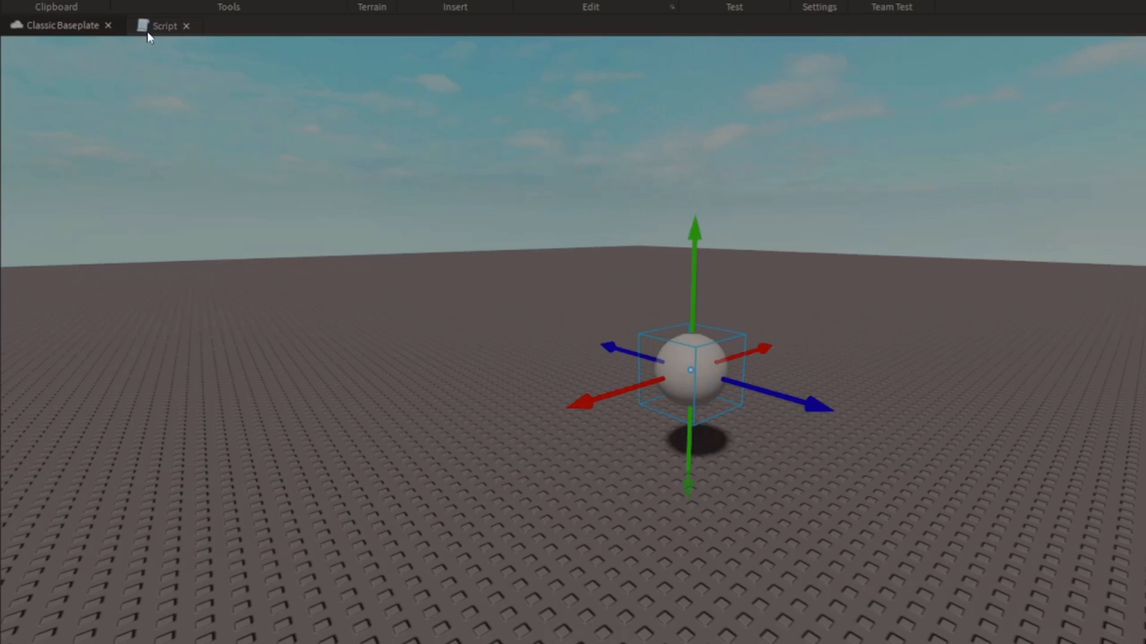
left_click(163, 26)
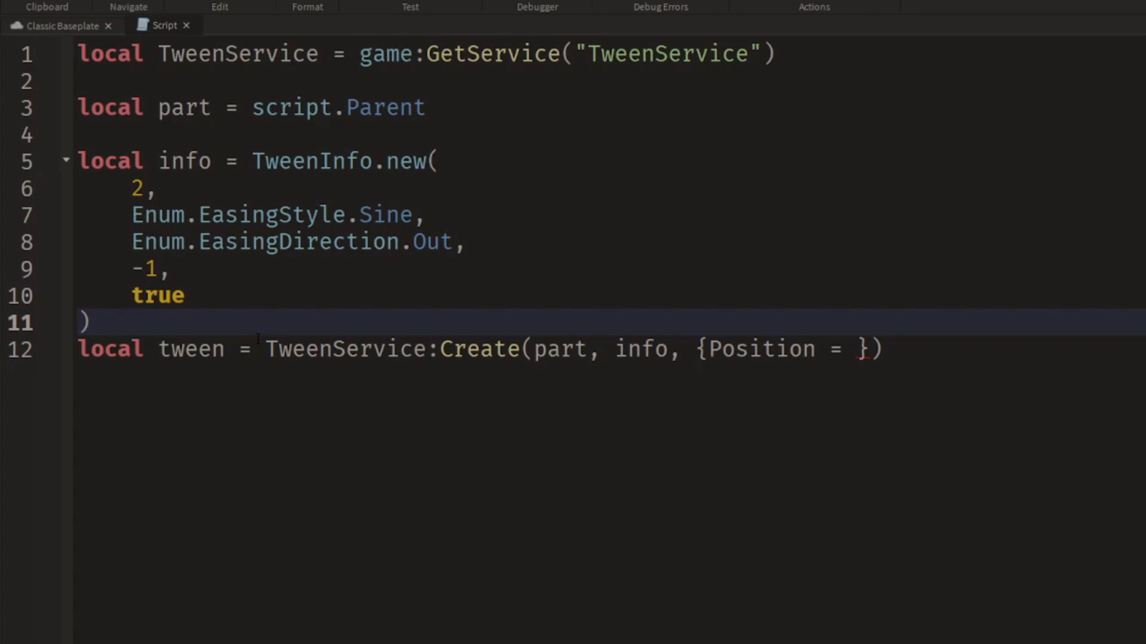
Define local newPosition = part.Position + Vector3.new(0, 10, 0).
type("local newPosition")
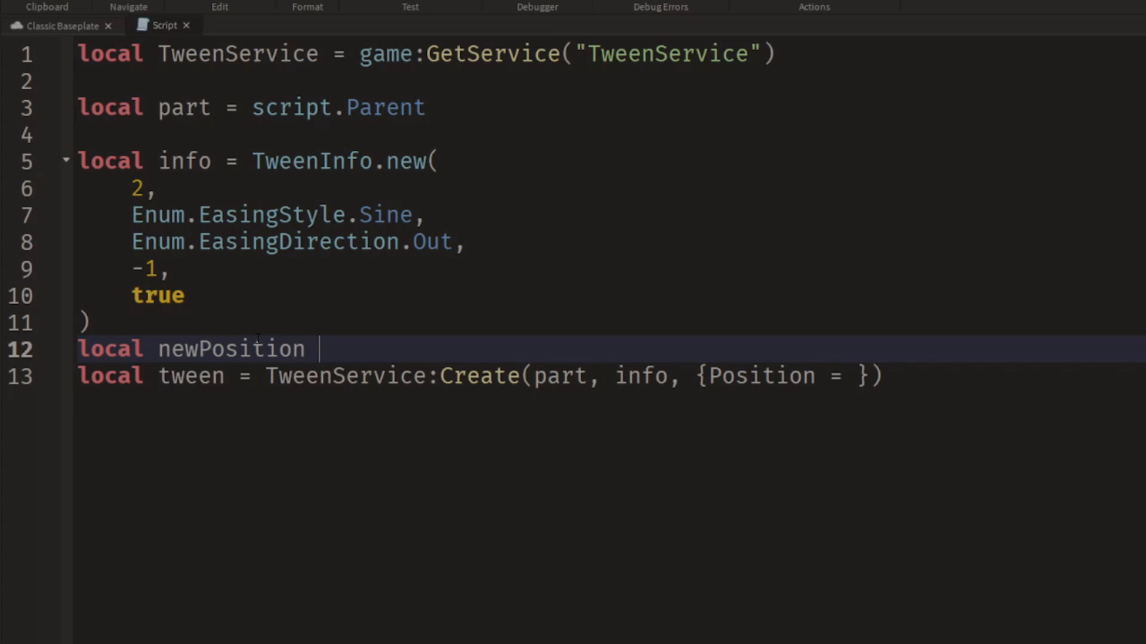
type("= part.Position")
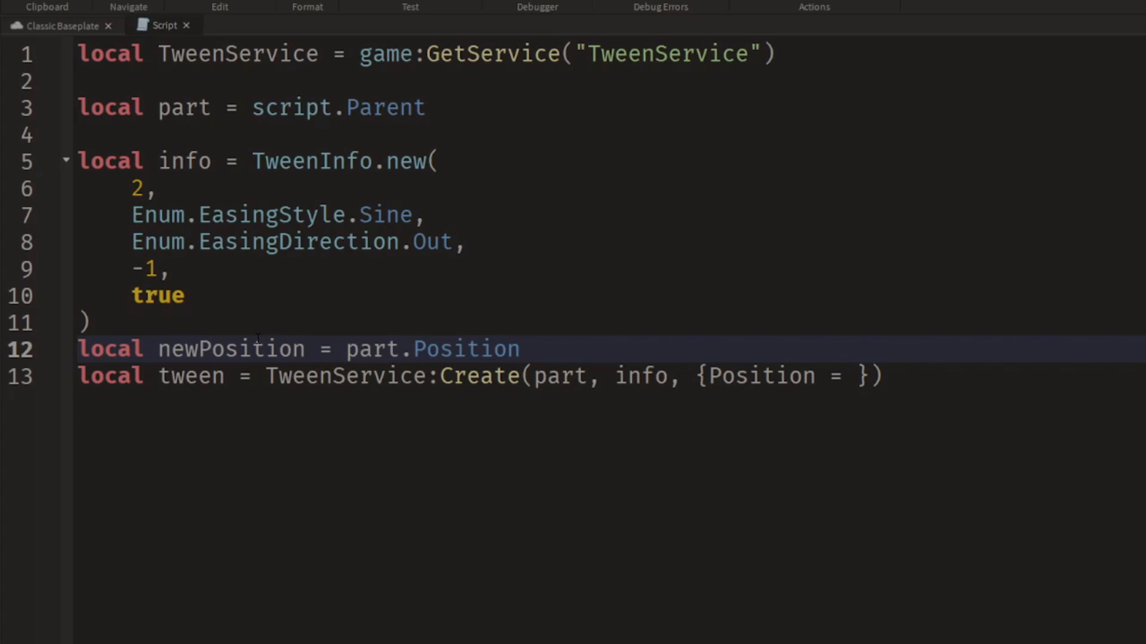
type("+ Vector3.new(0,")
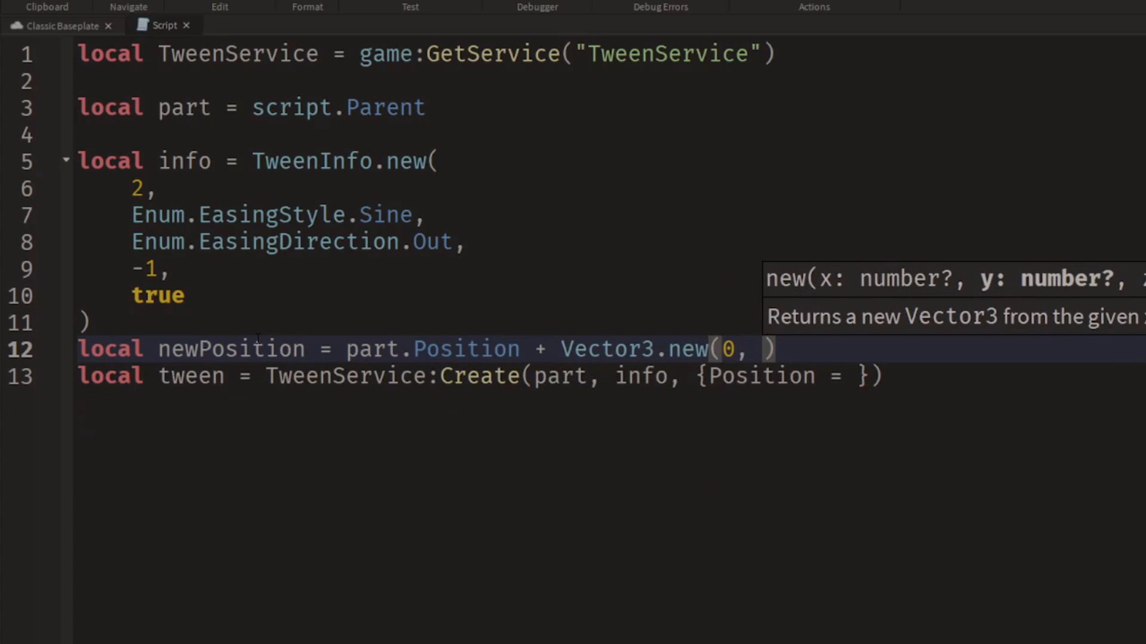
type("10, 0")
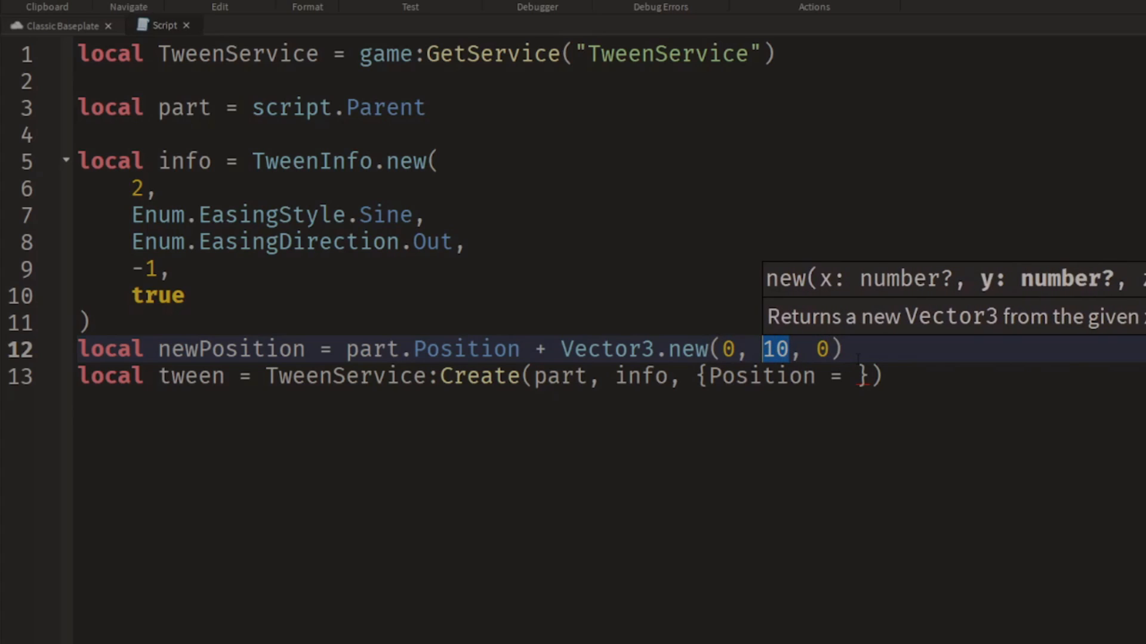
Use newPosition as the Position target and call tween:Play().
double_click(231, 348)
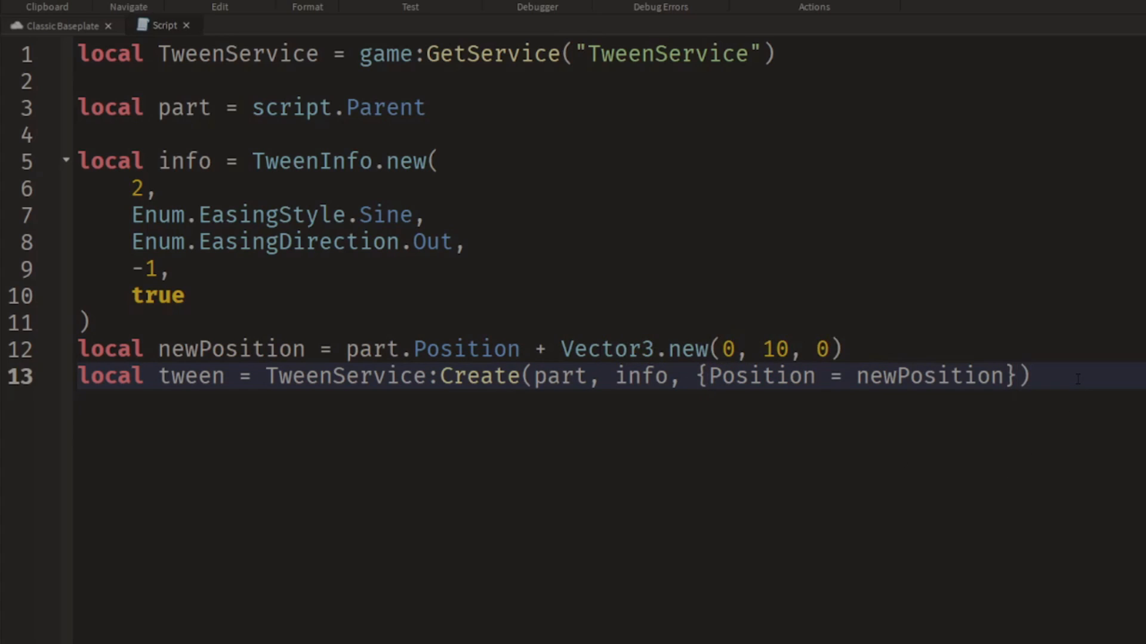
type("tween")
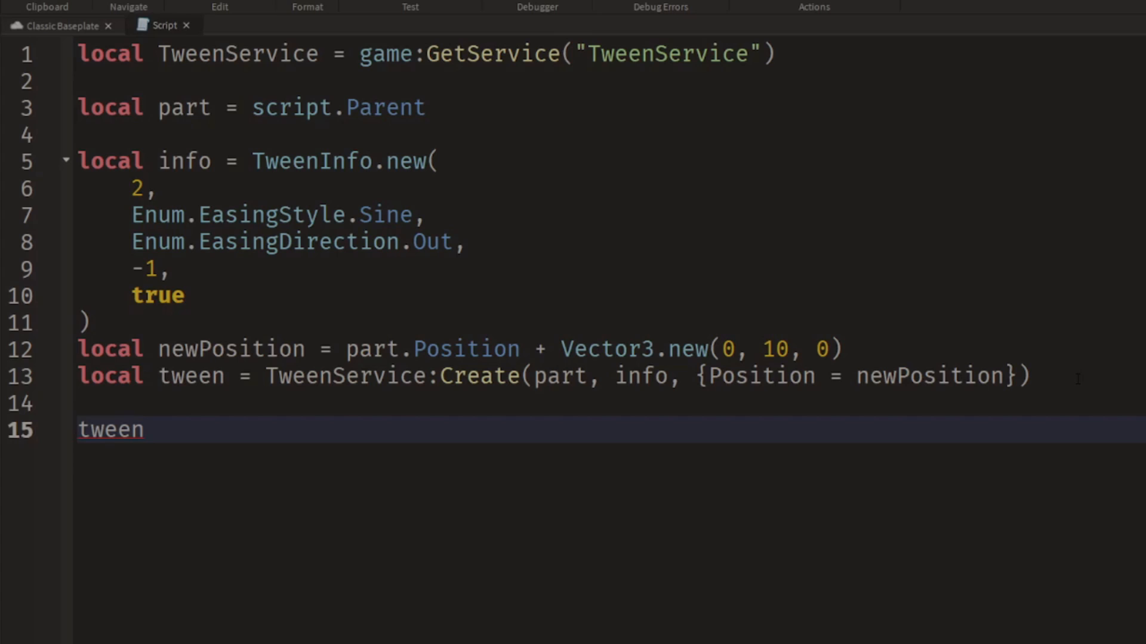
type(":Play()")
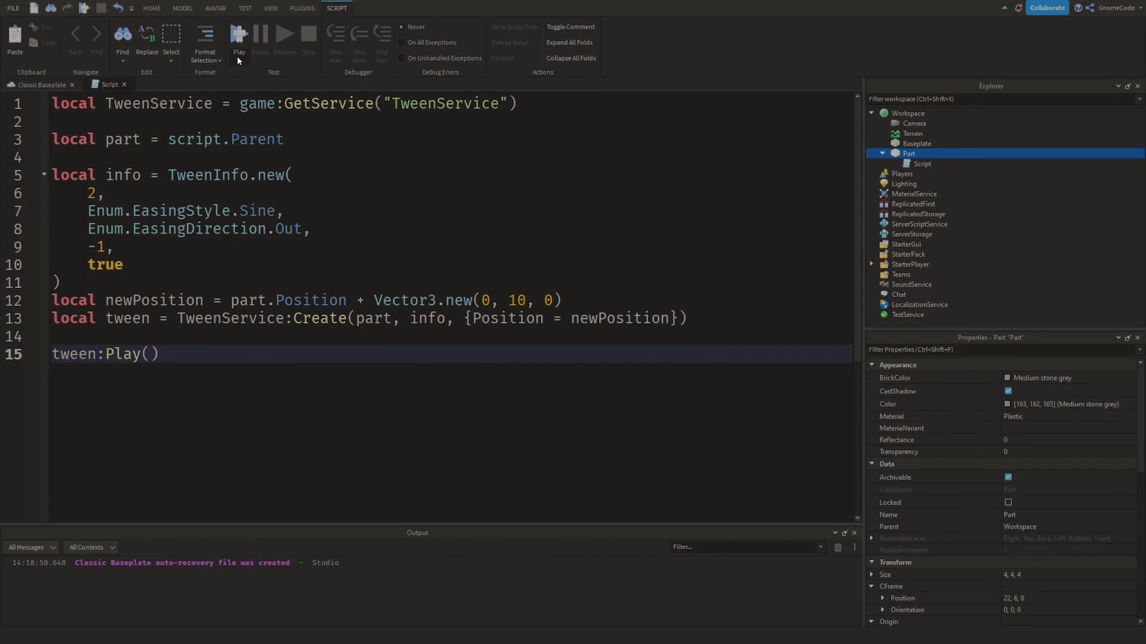
Play-test the game to watch the sphere rise, then stop the test.
left_click(239, 35)
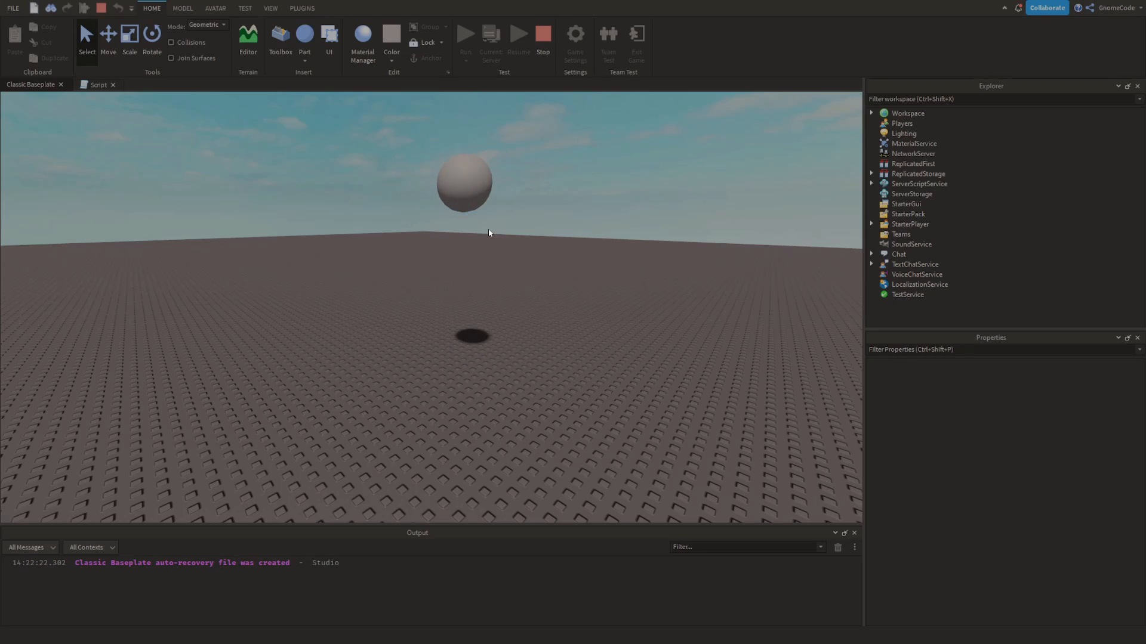
left_click(107, 85)
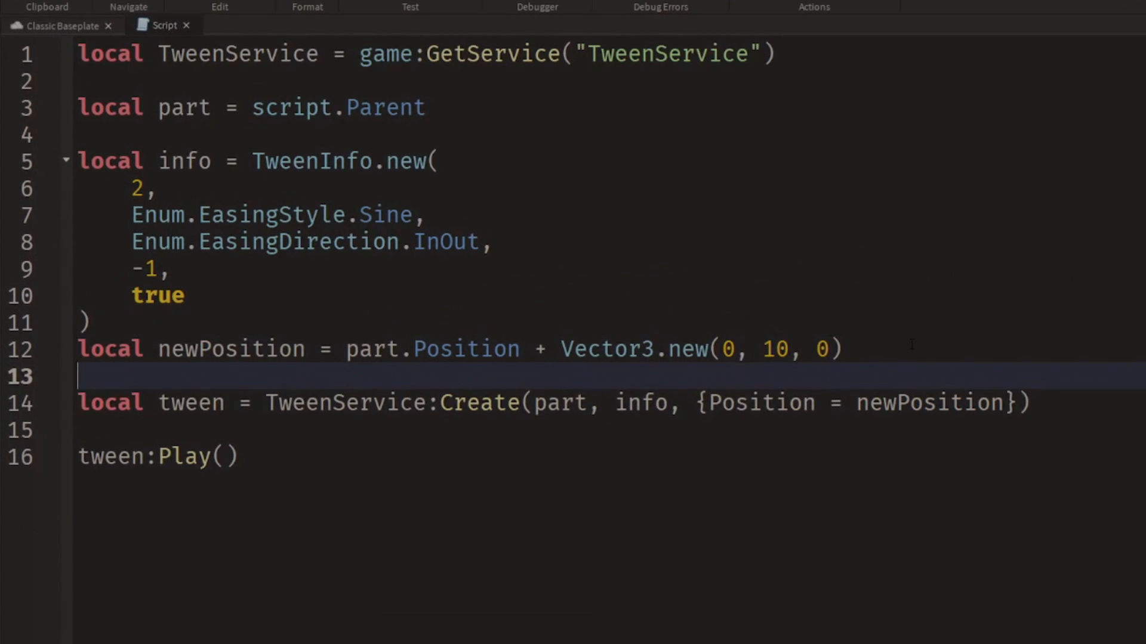
Define local newSize = part.Size + Vector3.new(5, 5, 5).
type("local")
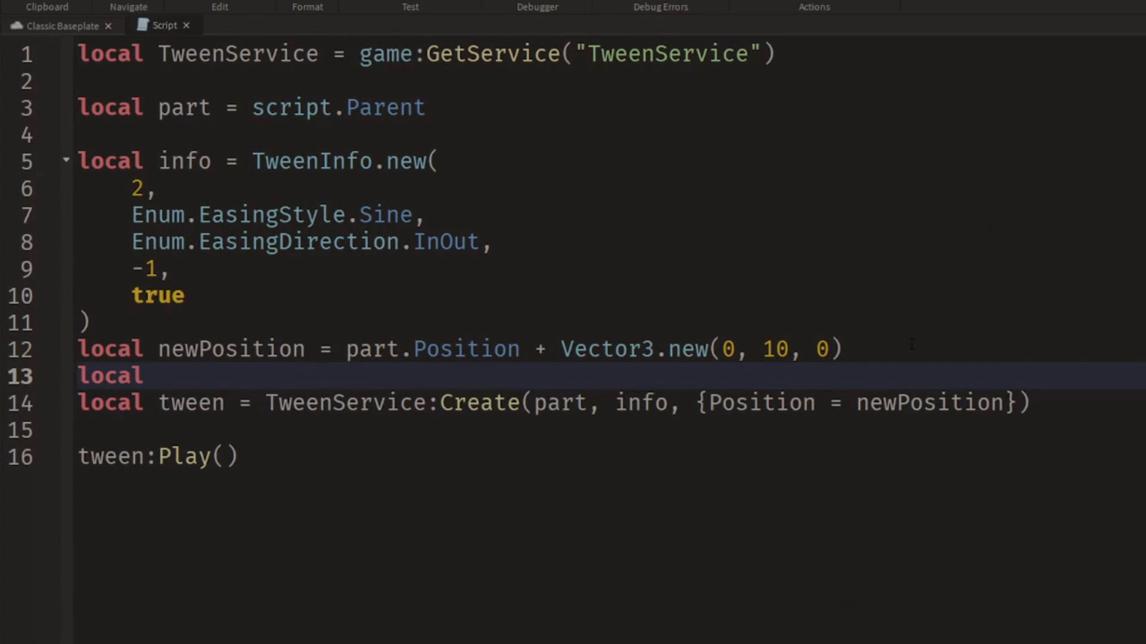
type("newSize")
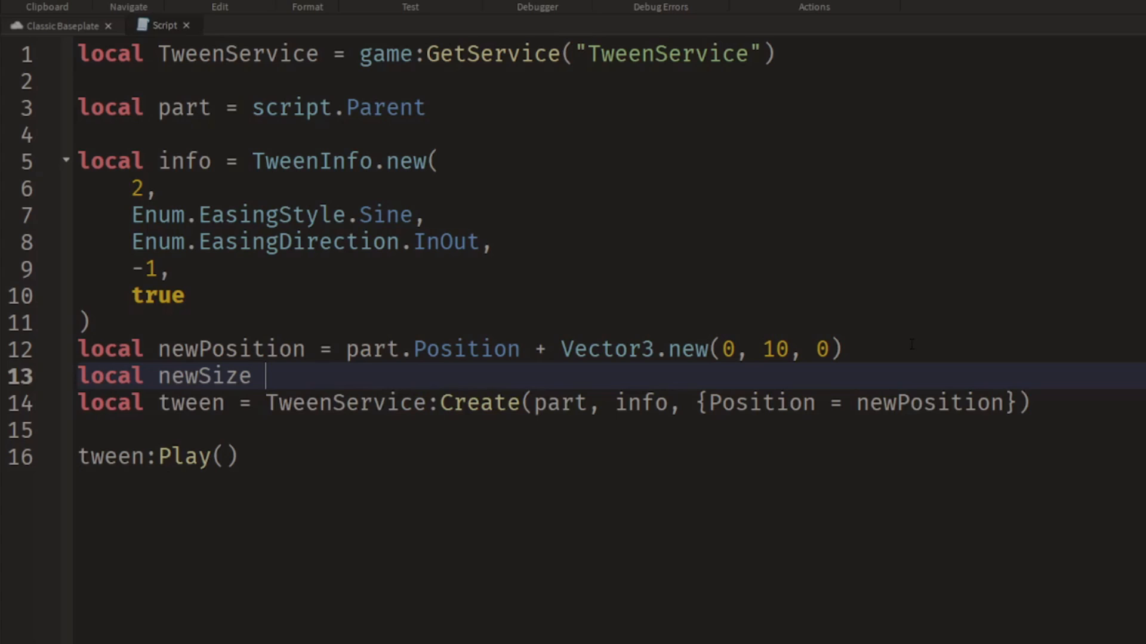
type("= part.Size + Vector3.new(")
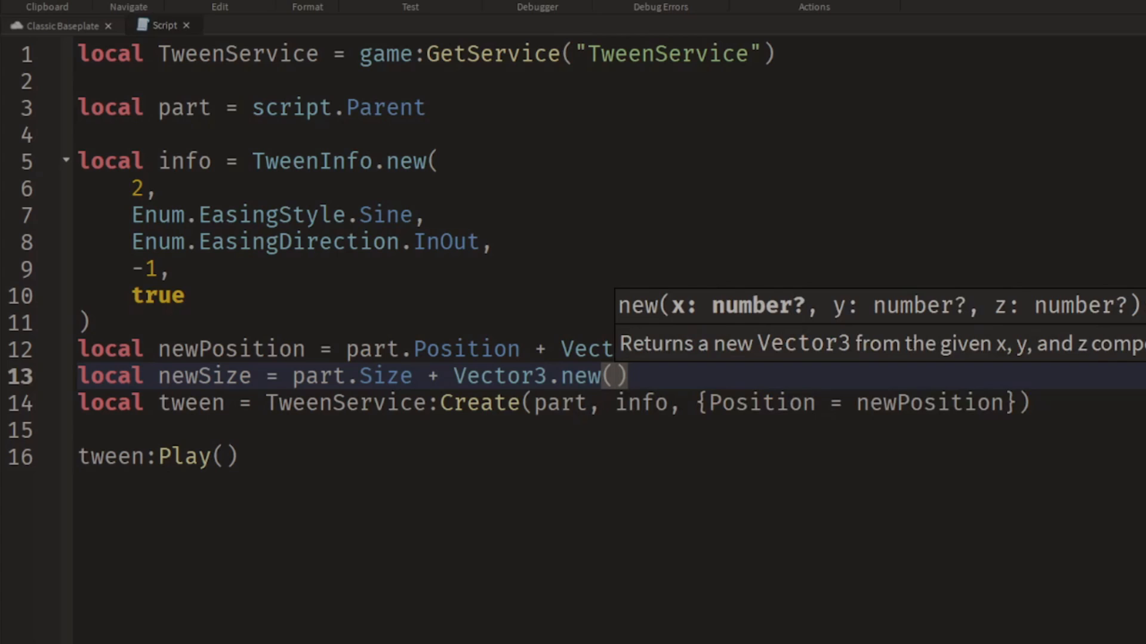
type("5, 5, 5")
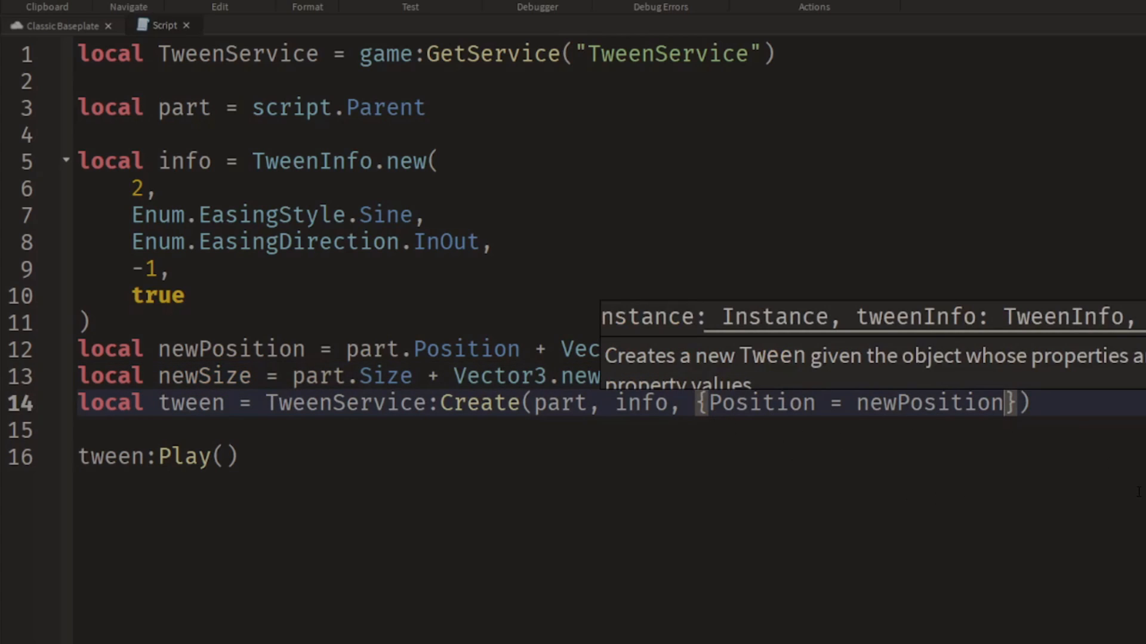
type(", Size = newSize")
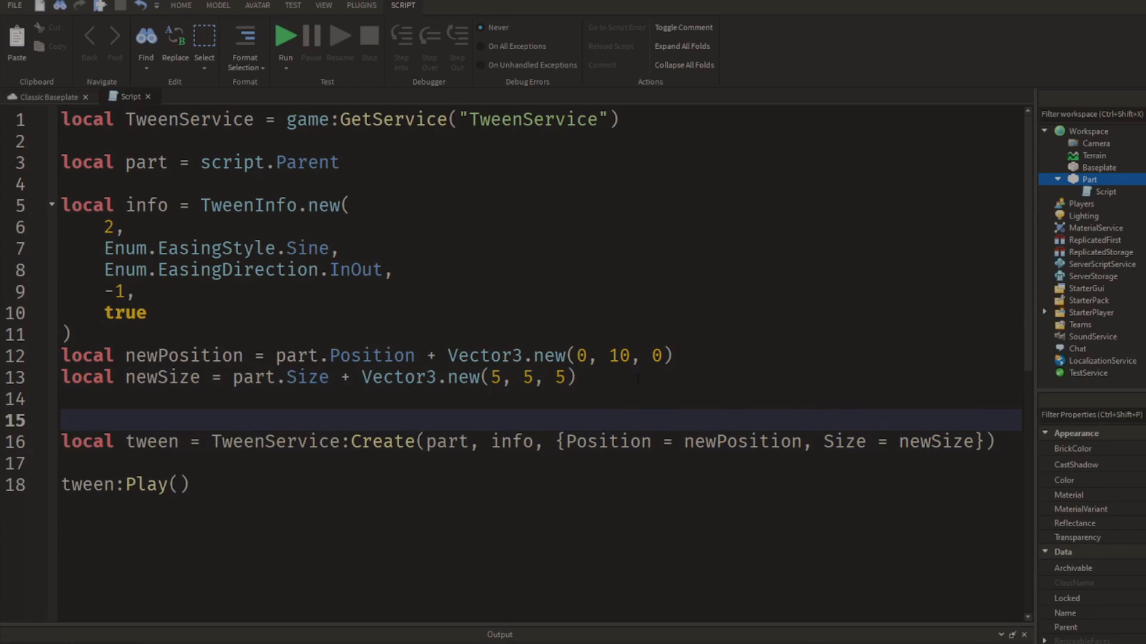
Create local properties = {Position = newPosition, Size = newSize} for the tween.
type("local pro")
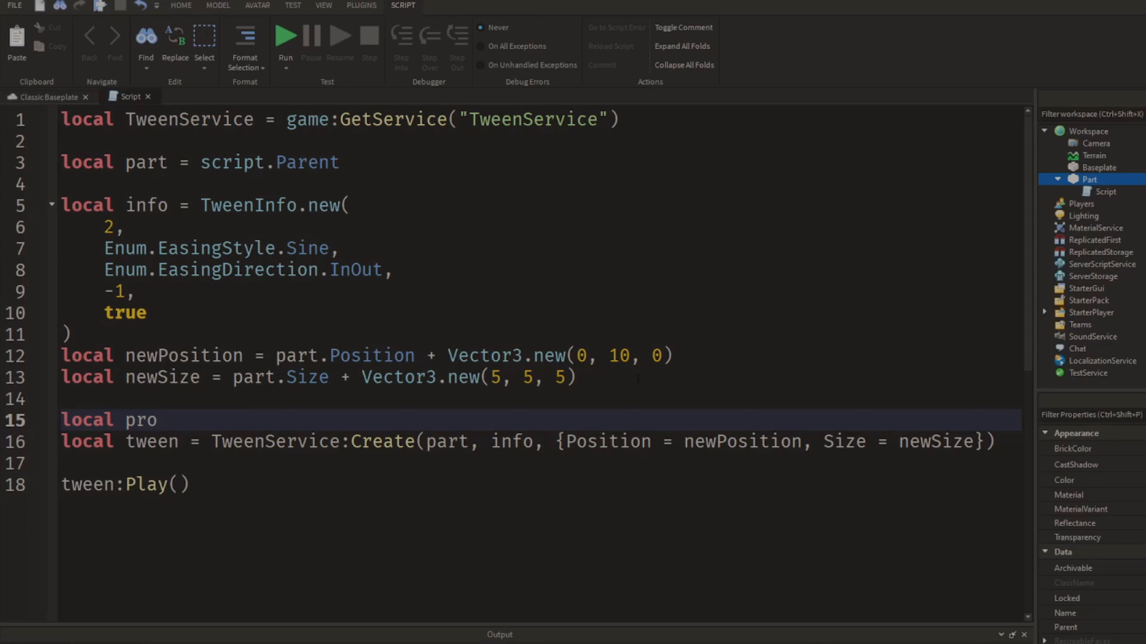
type("perties =")
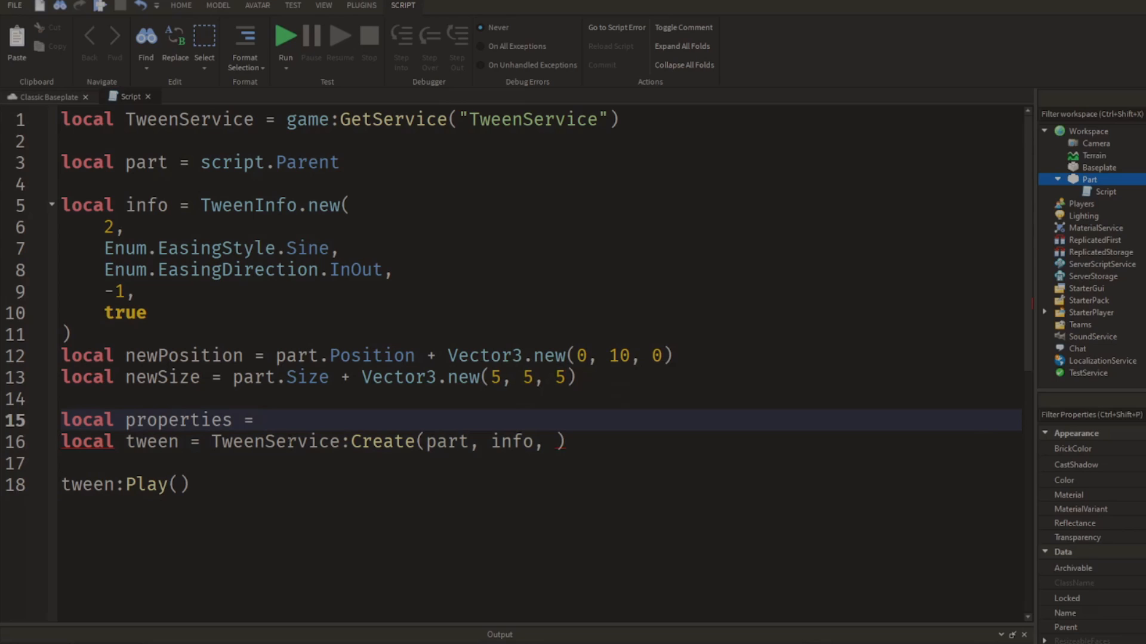
type("{Position = newPosition, Size = newSize}")
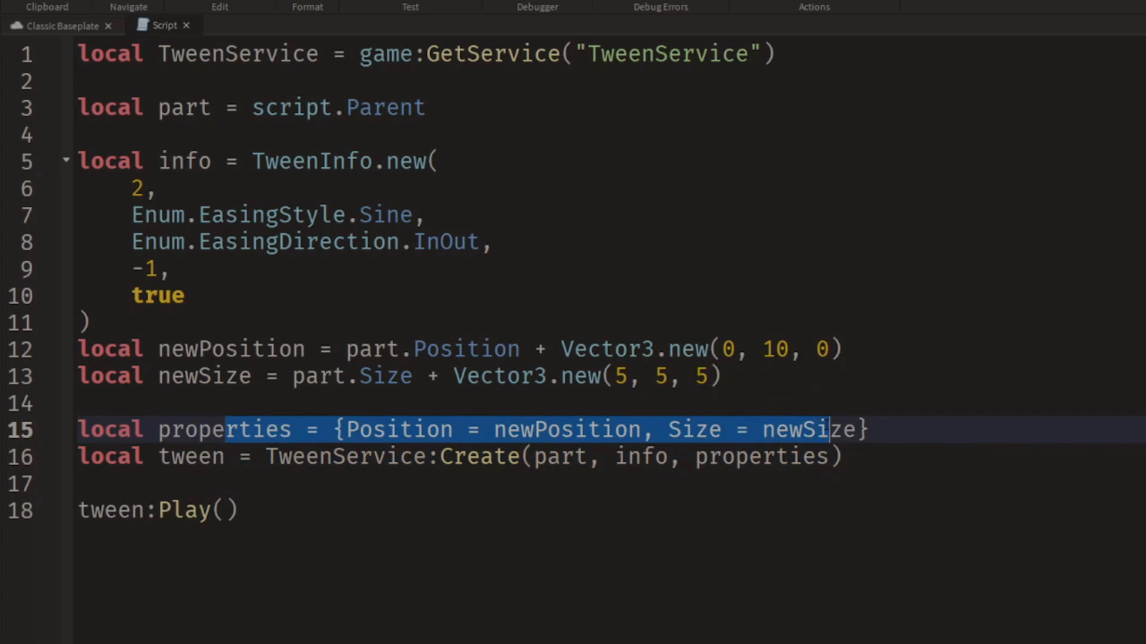
left_click(843, 456)
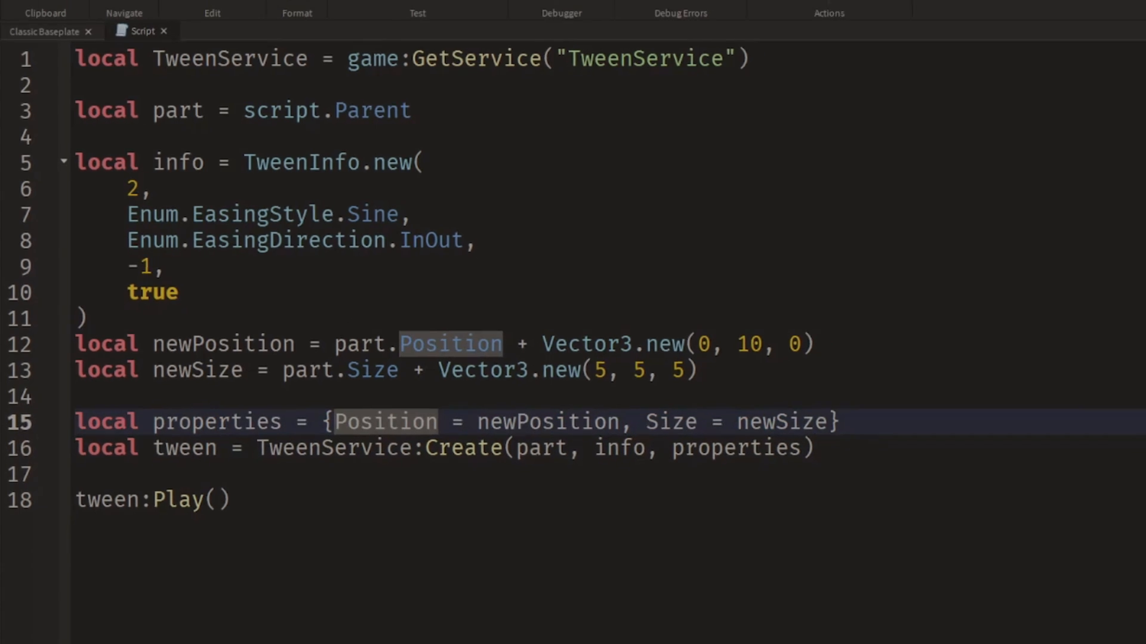
left_click(29, 31)
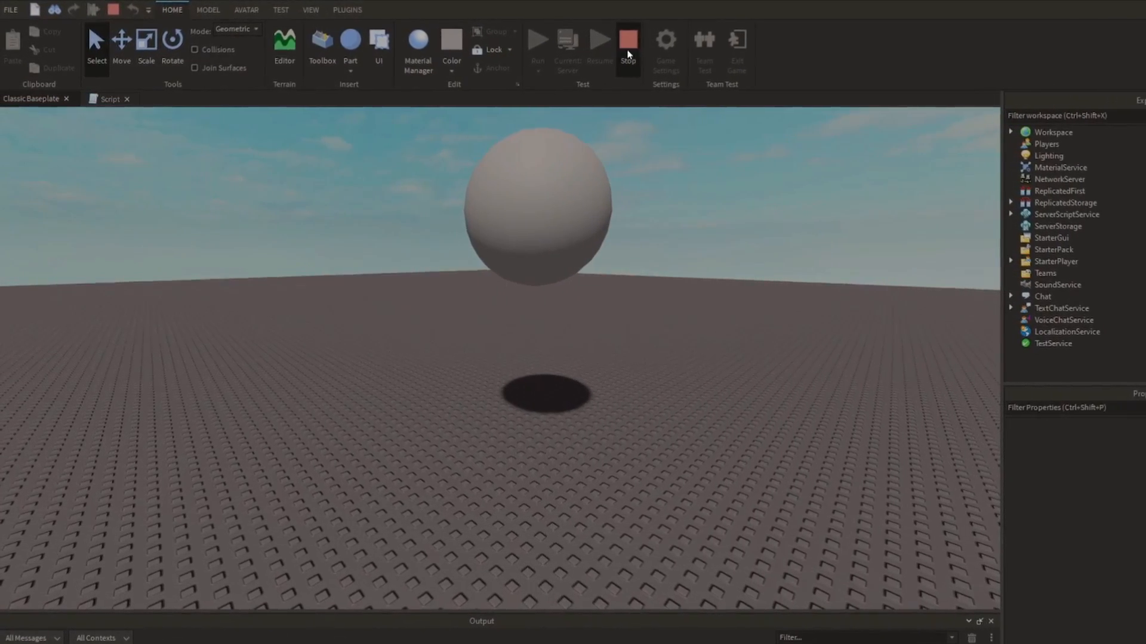
left_click(110, 98)
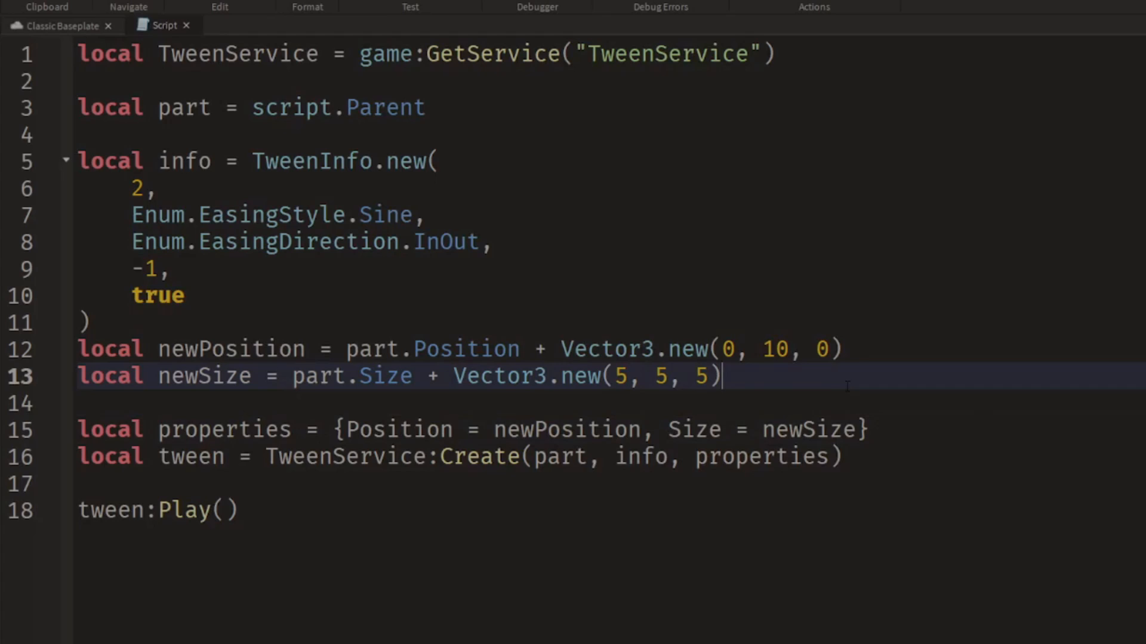
Split the tween goals onto separate lines and add Color = Color3.new(0, 0, 1).
type("local properties = {")
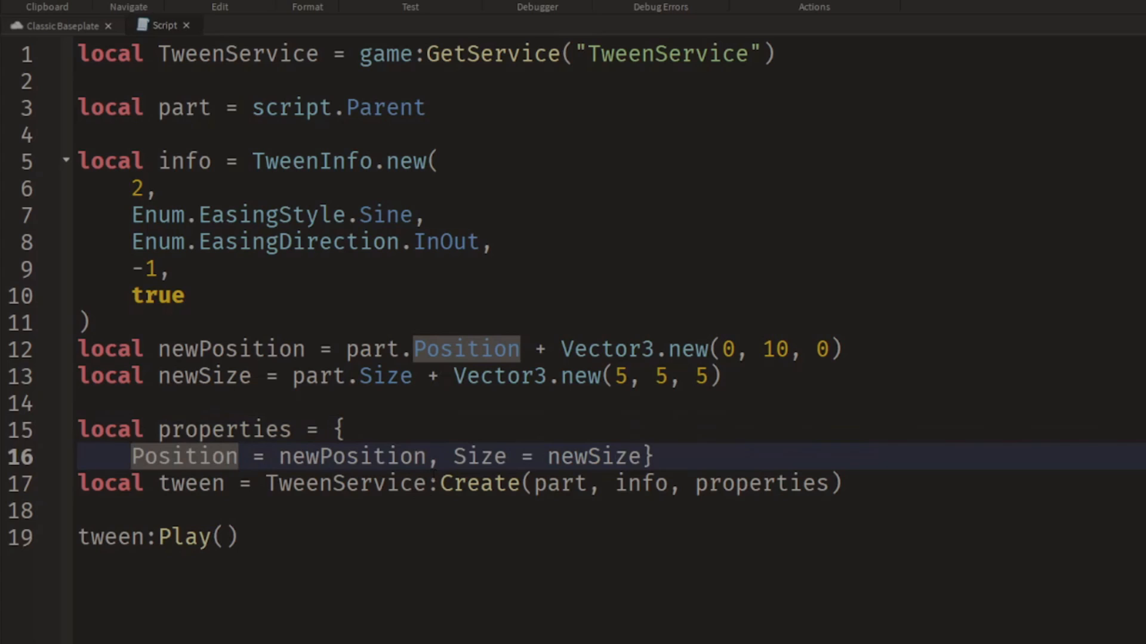
key("Enter")
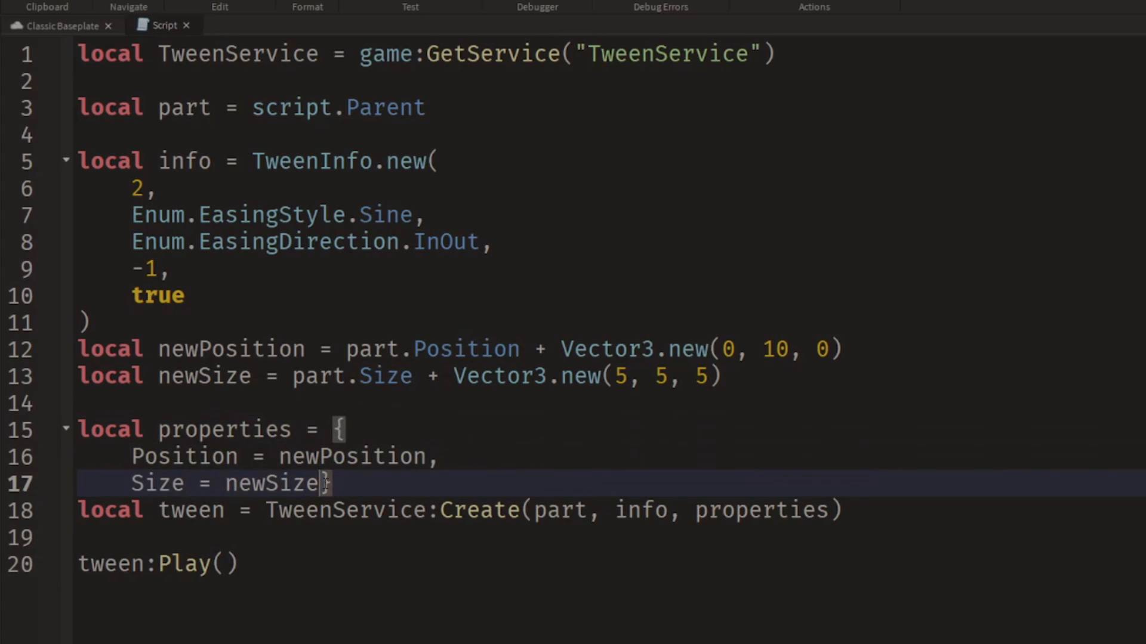
key("Enter")
type("Color")
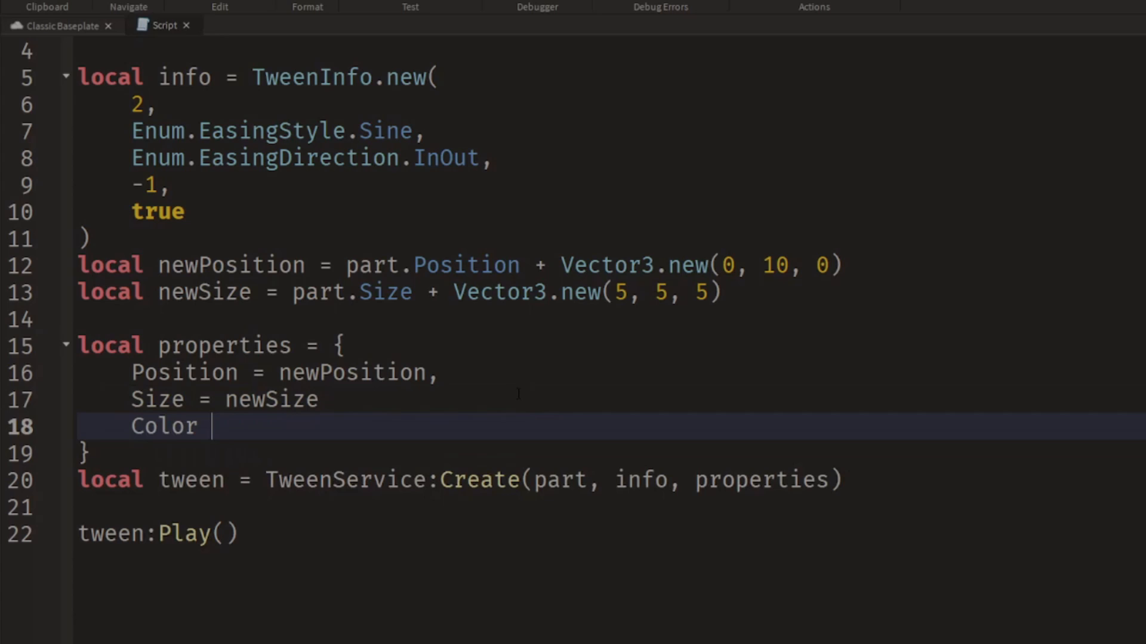
type("= Color3")
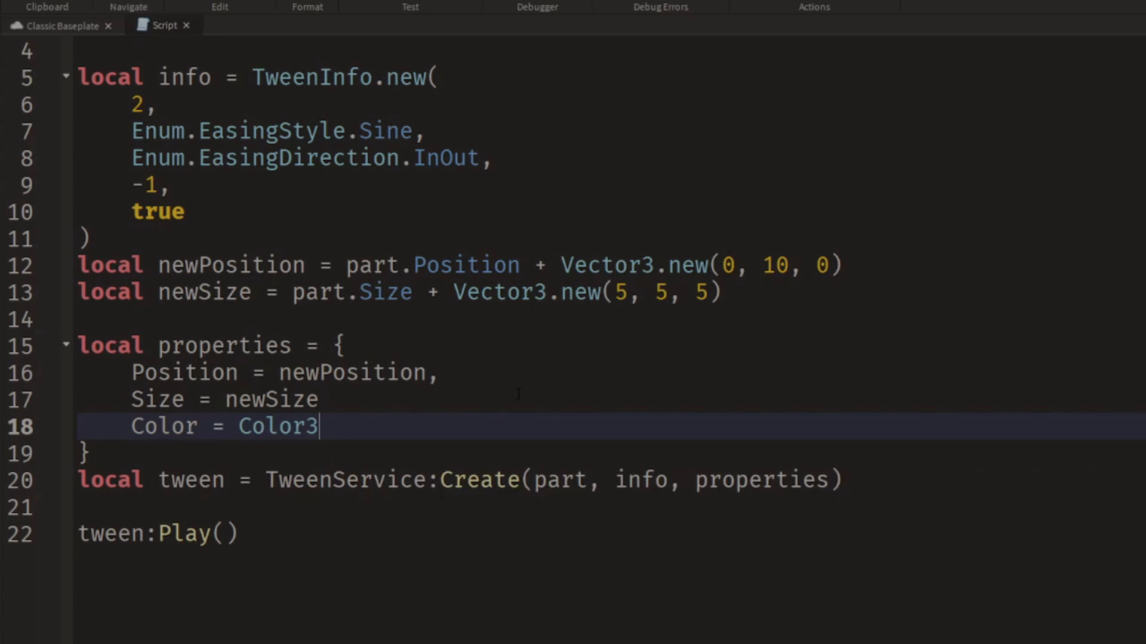
type(".new()")
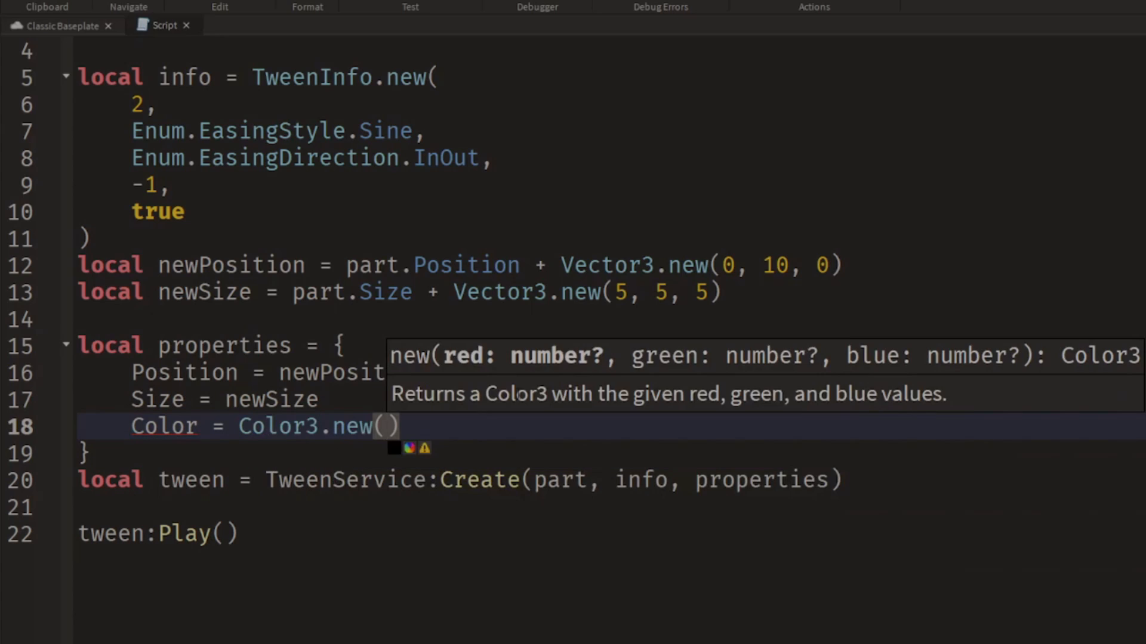
type("0,")
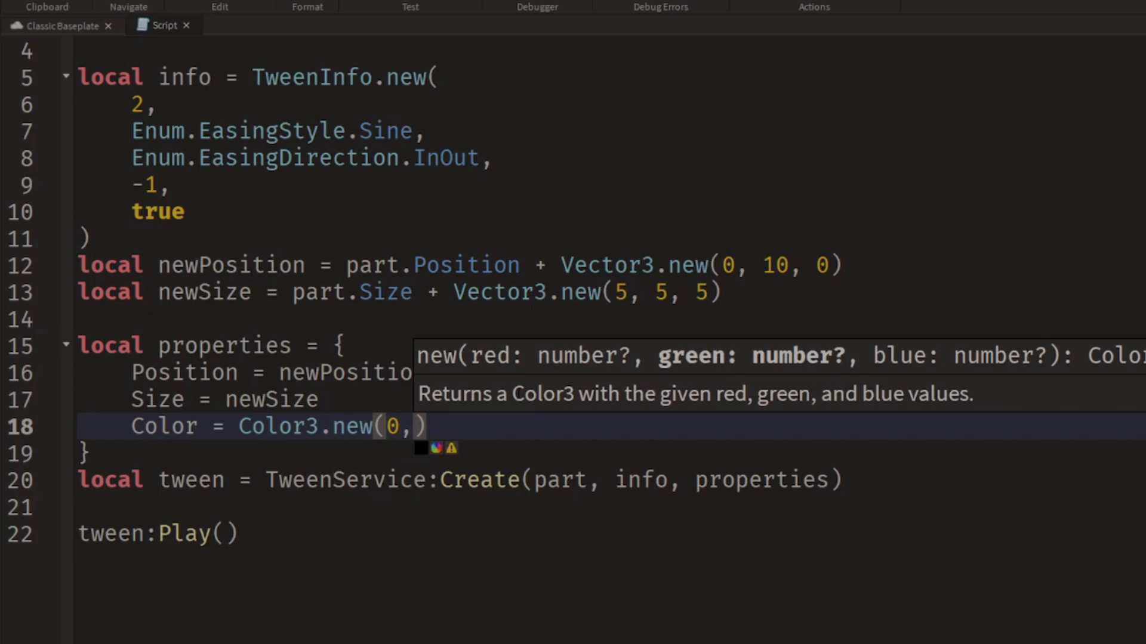
type("0, 2")
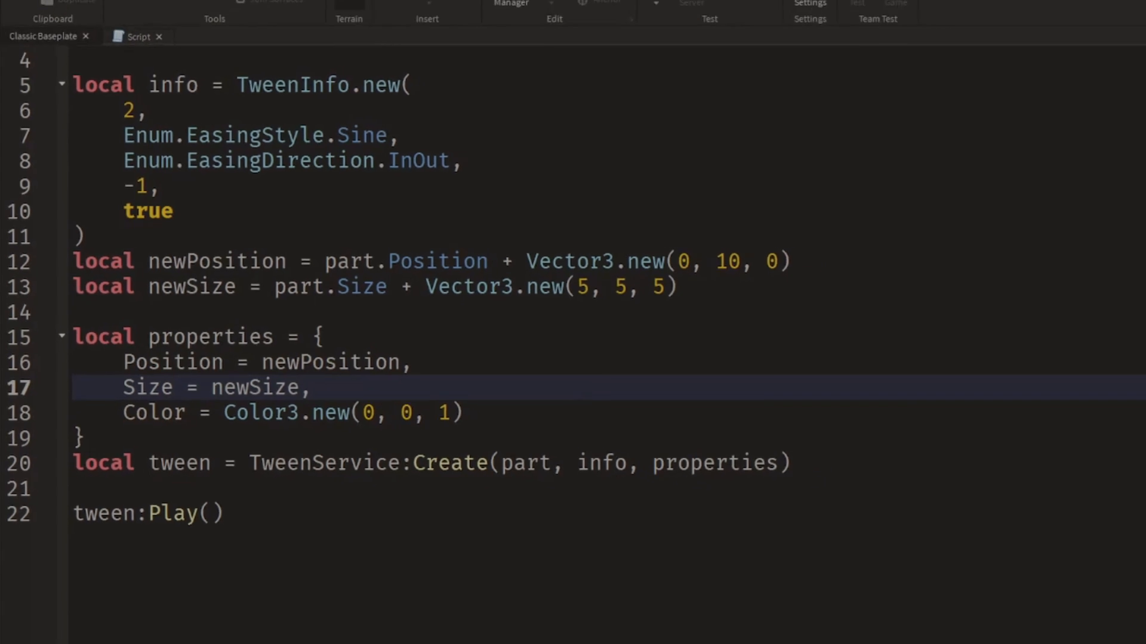
Play-test and watch the sphere rise, grow and turn blue above the avatar.
left_click(31, 84)
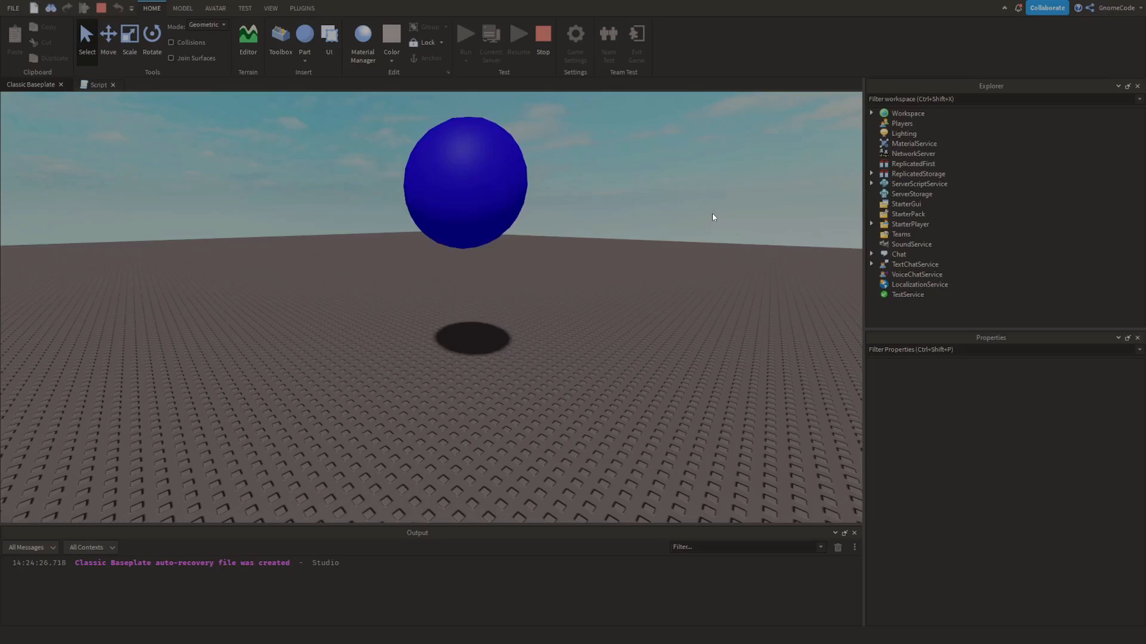
left_click(466, 33)
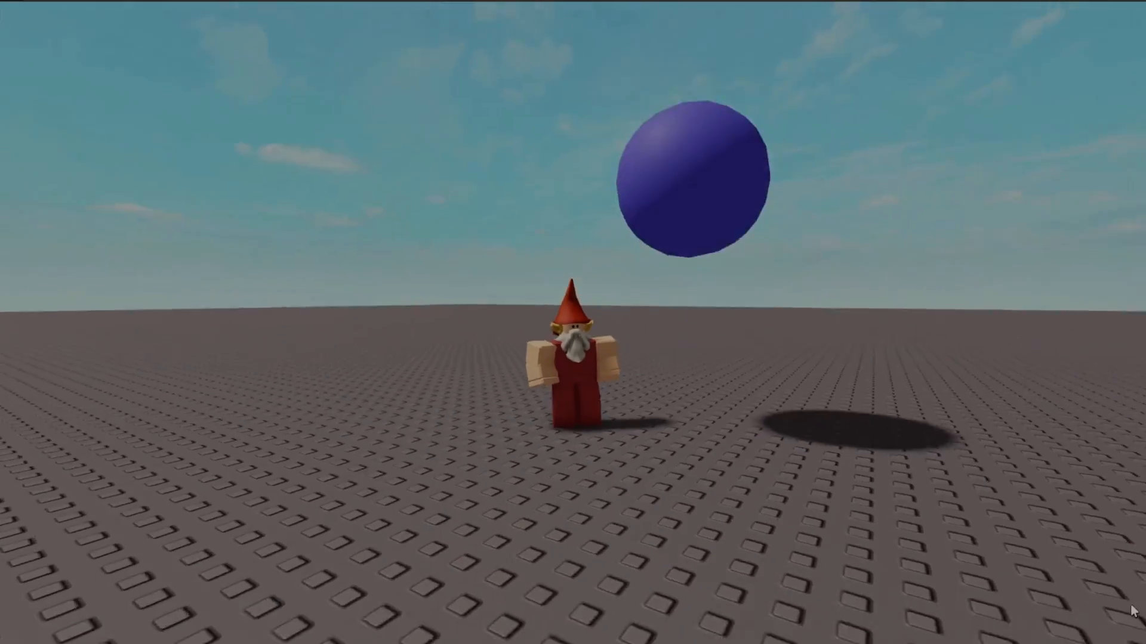